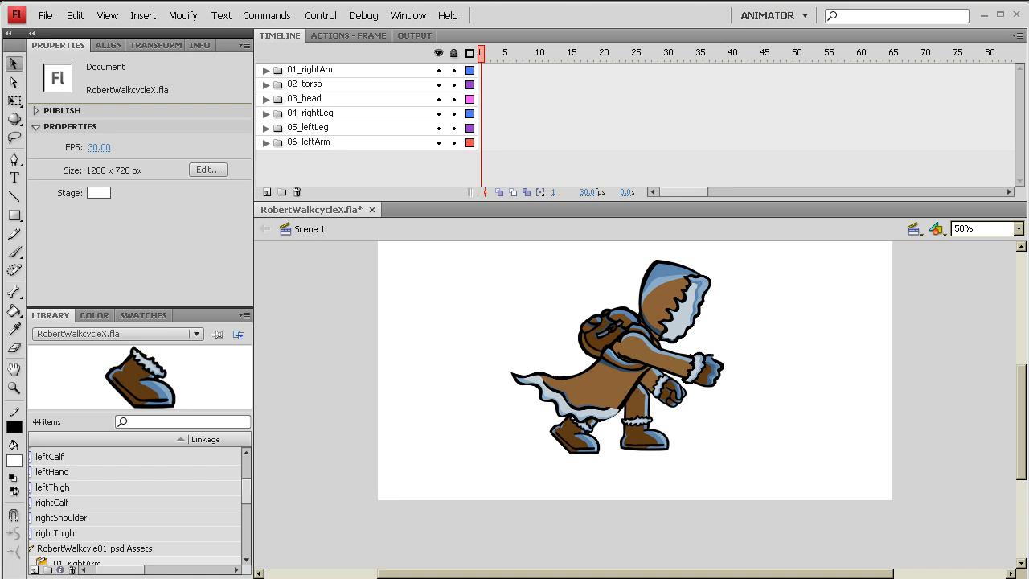
{"action": "mouse_move", "coordinate": [337, 472]}
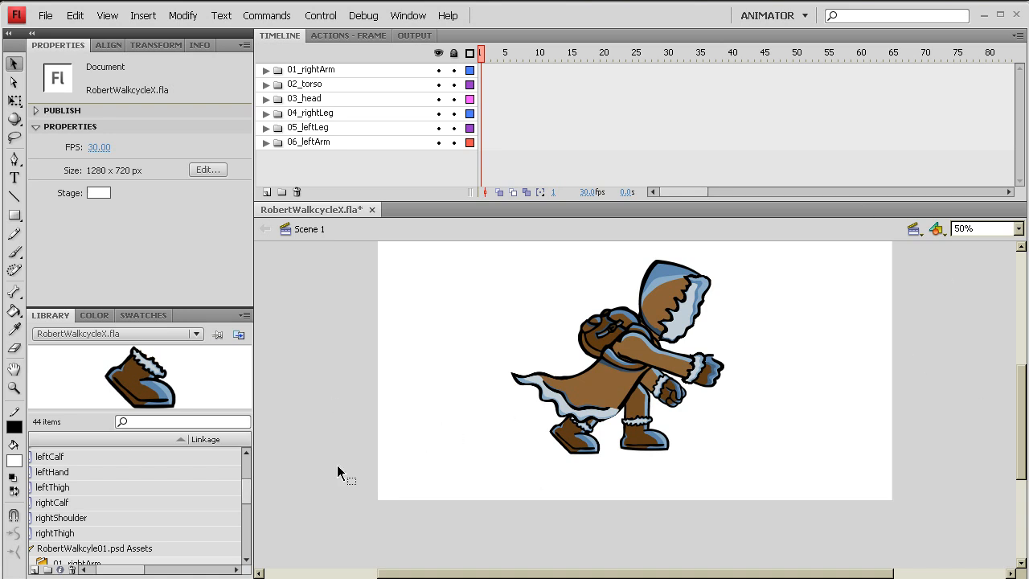
{"action": "mouse_move", "coordinate": [810, 370]}
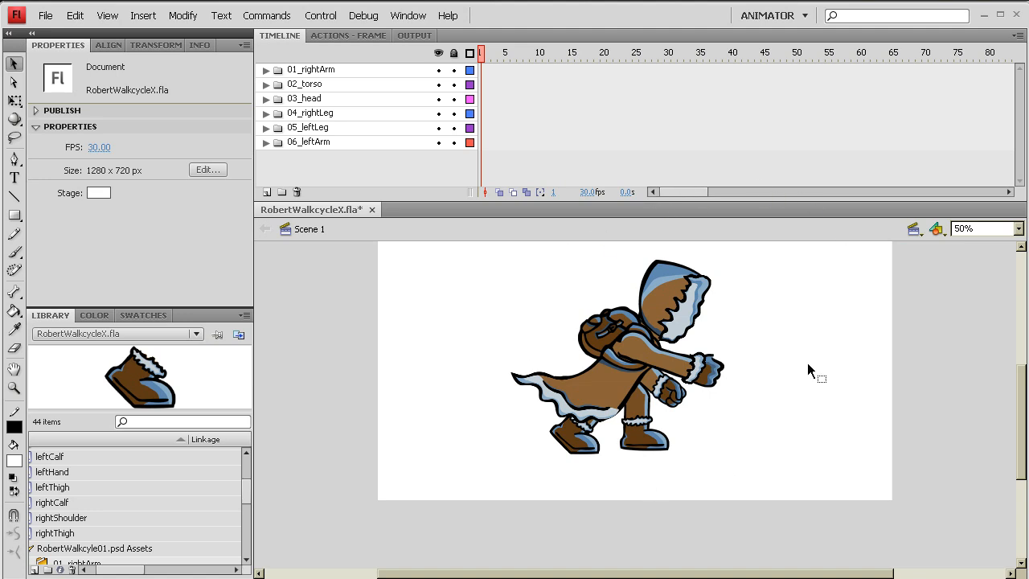
{"action": "mouse_move", "coordinate": [663, 363]}
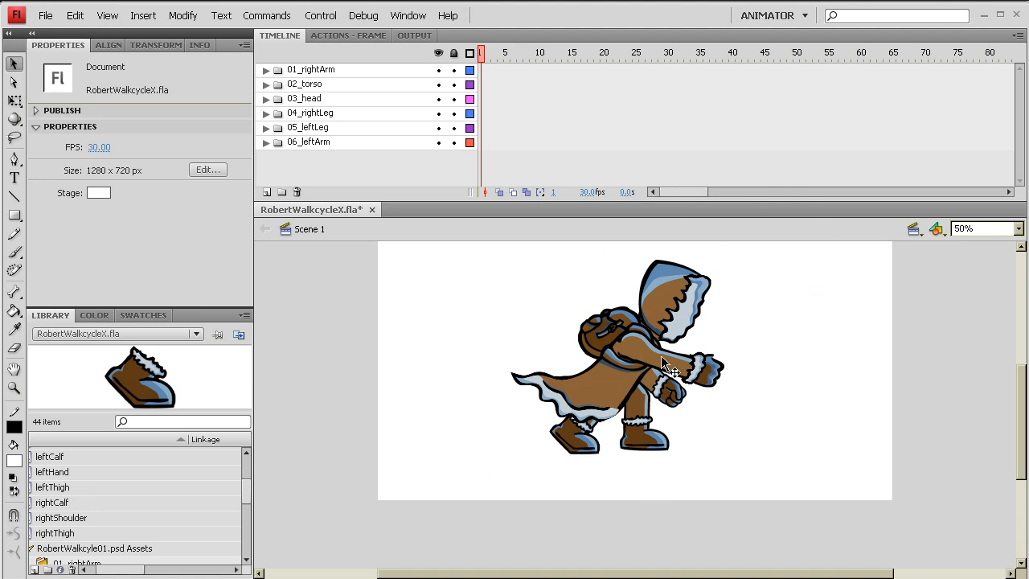
{"action": "mouse_move", "coordinate": [659, 345]}
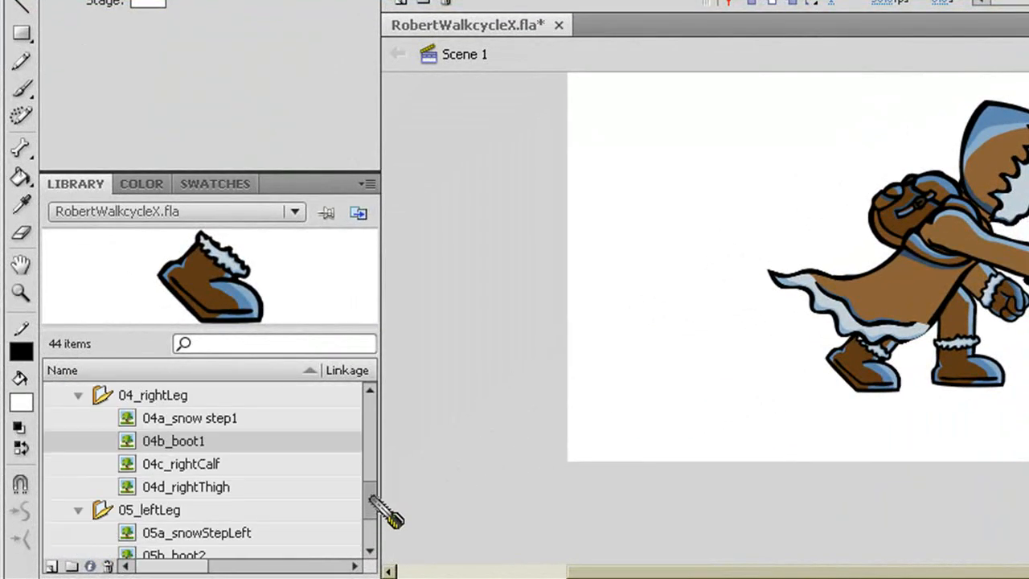
Set the four 04_rightLeg bitmaps to Lossless (PNG/GIF) compression.
{"action": "left_click", "coordinate": [189, 417]}
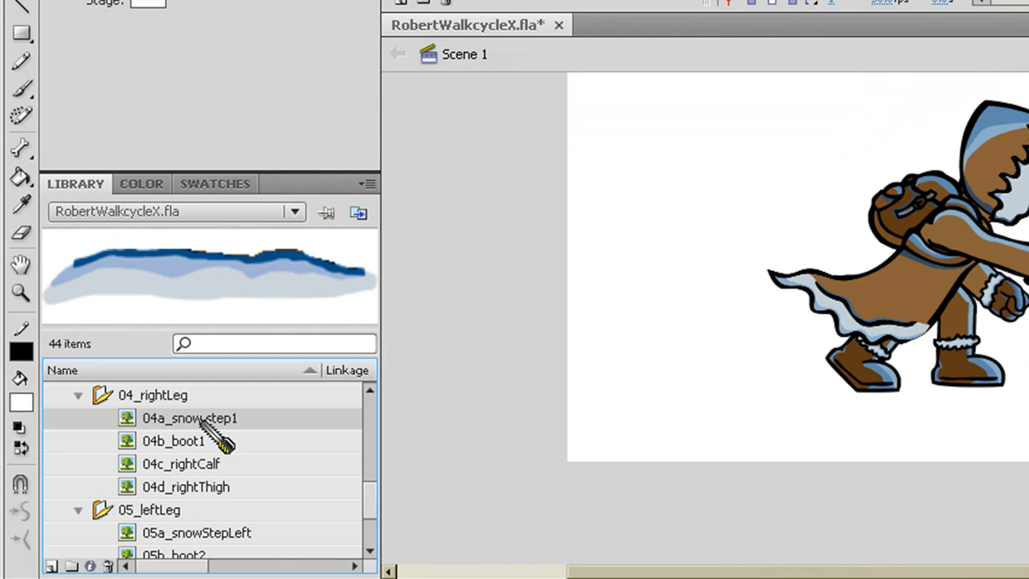
{"action": "left_click", "coordinate": [174, 441]}
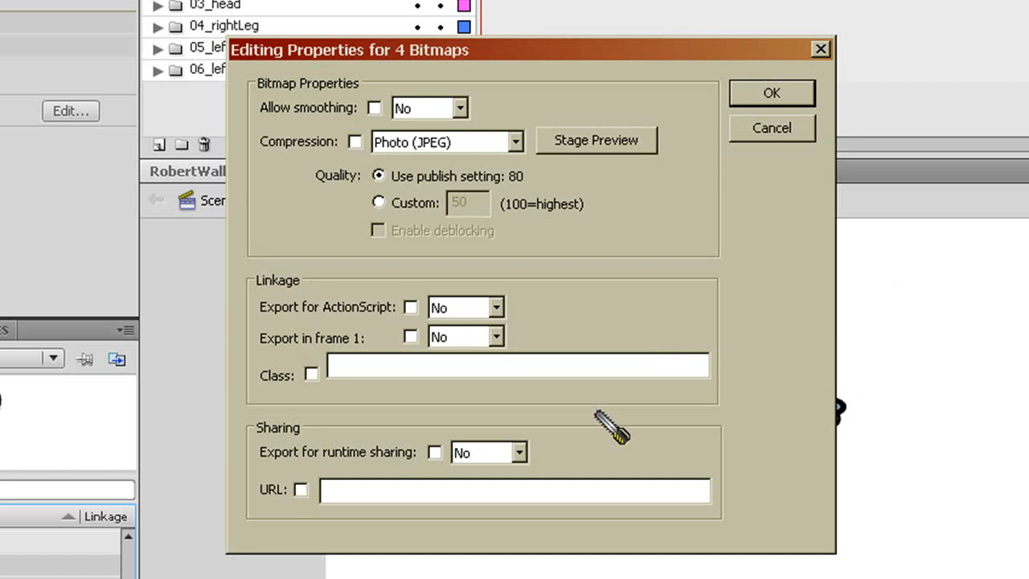
{"action": "left_click", "coordinate": [355, 141]}
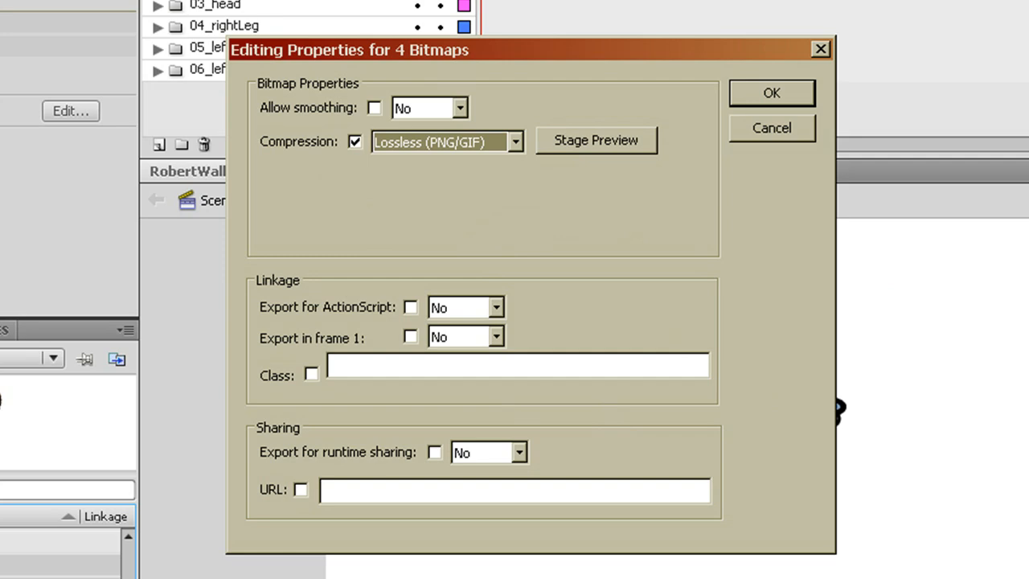
{"action": "left_click", "coordinate": [770, 93]}
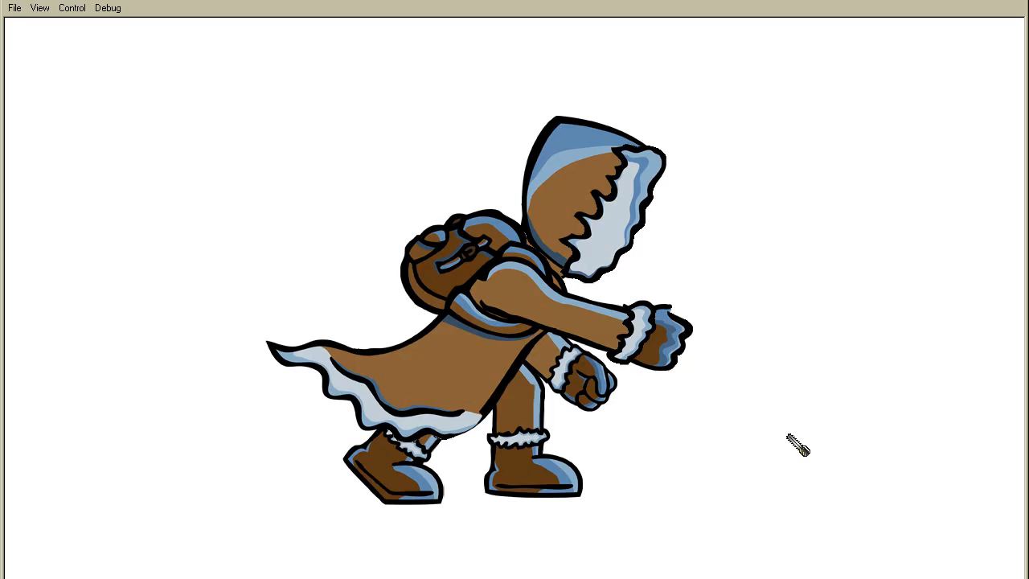
{"action": "mouse_move", "coordinate": [599, 225]}
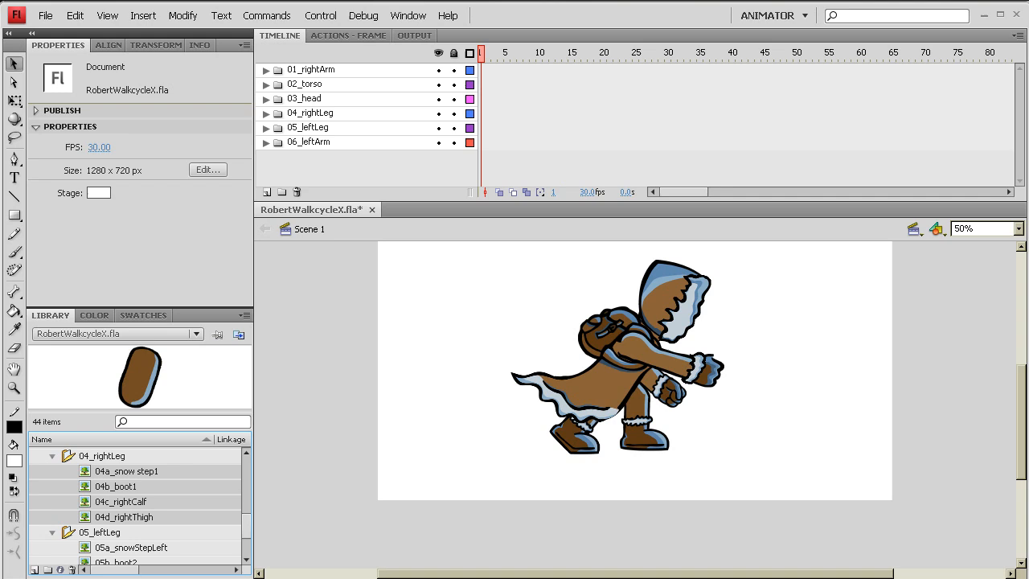
{"action": "mouse_move", "coordinate": [916, 422]}
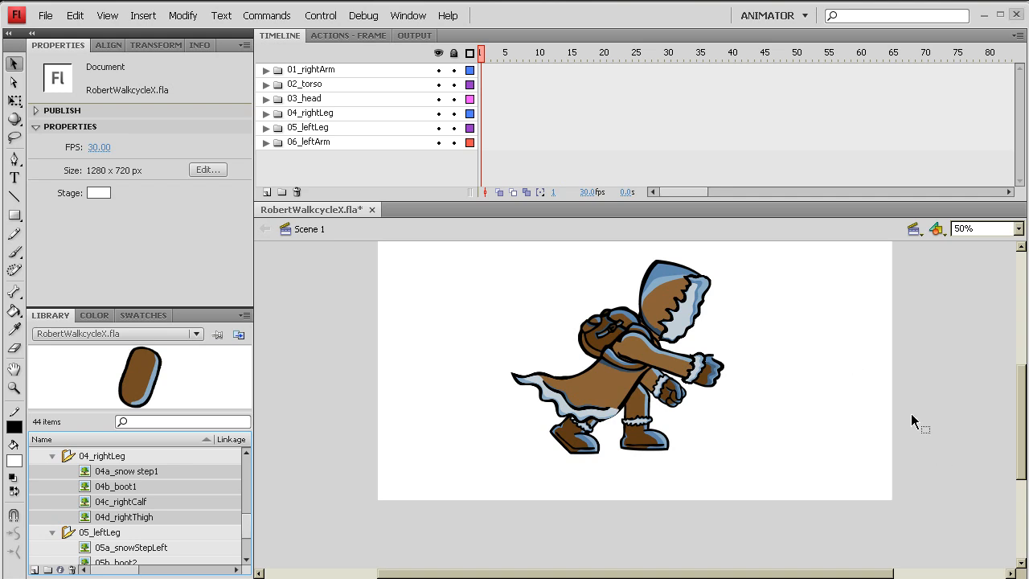
{"action": "mouse_move", "coordinate": [796, 338]}
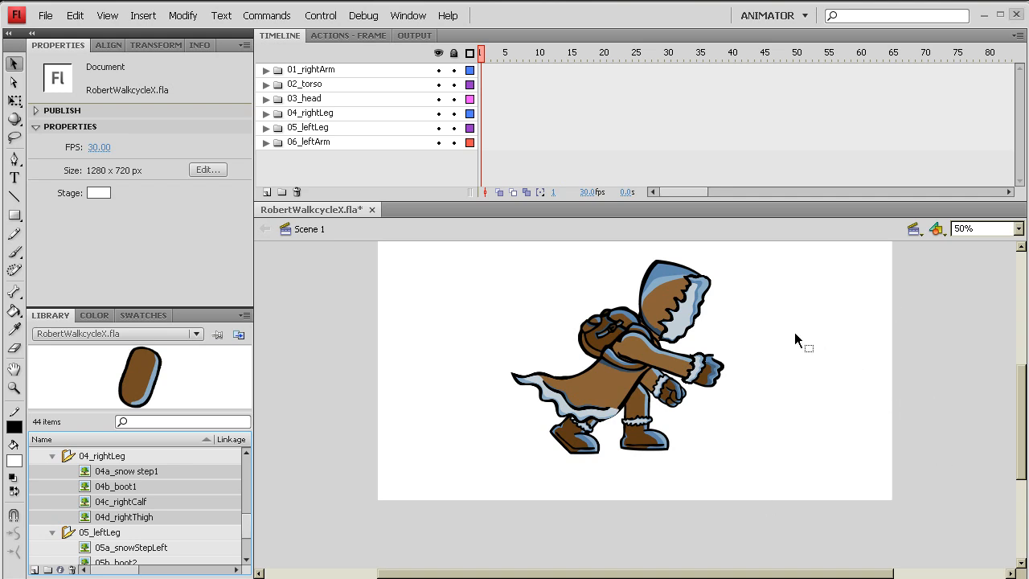
{"action": "left_click", "coordinate": [673, 301]}
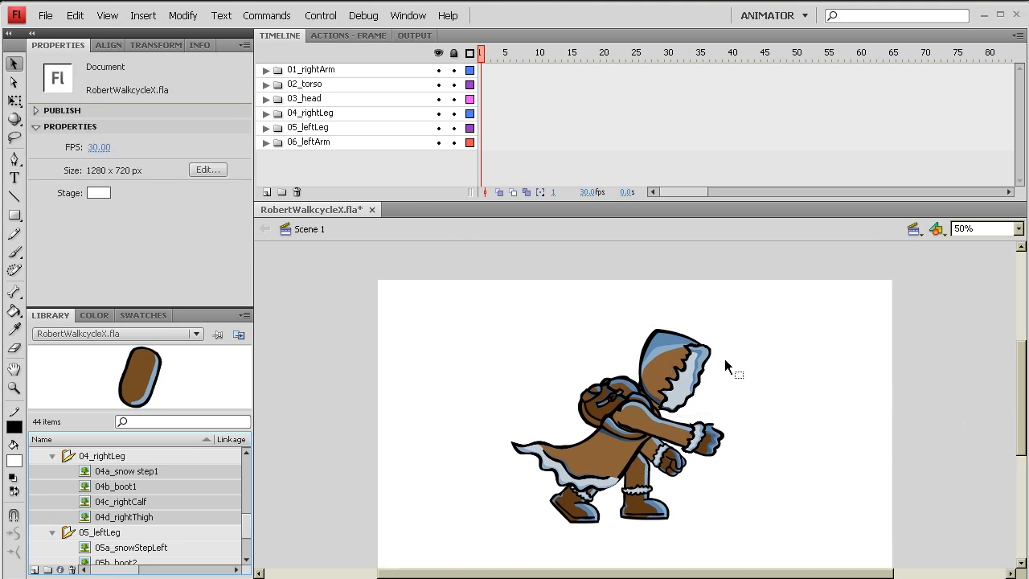
{"action": "mouse_move", "coordinate": [697, 379]}
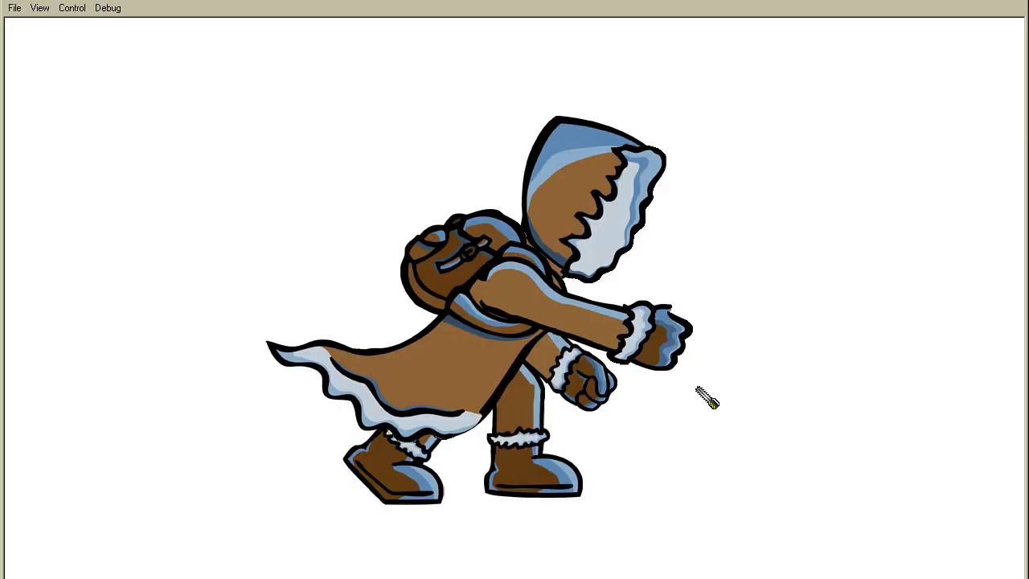
{"action": "mouse_move", "coordinate": [688, 151]}
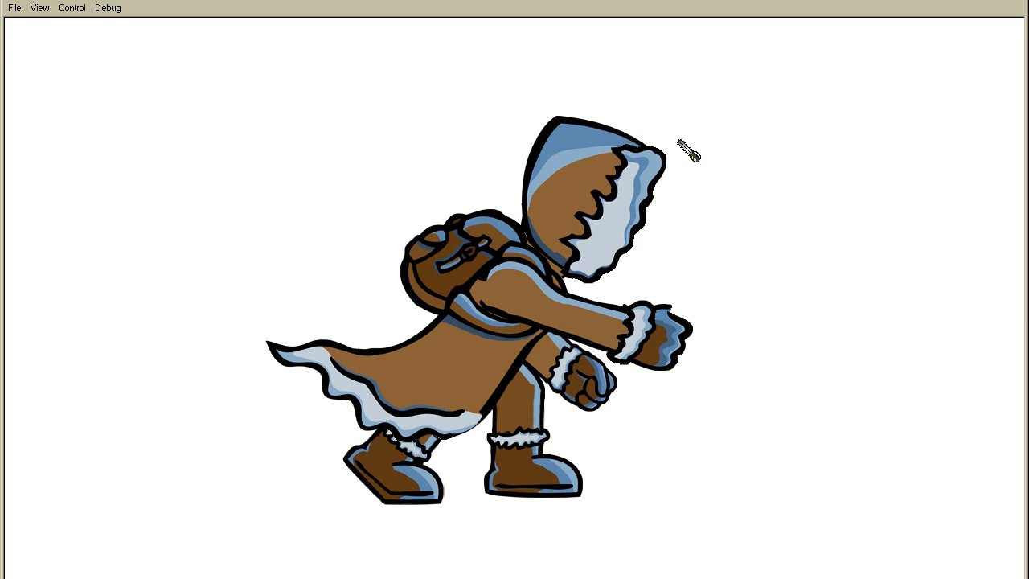
{"action": "mouse_move", "coordinate": [982, 165]}
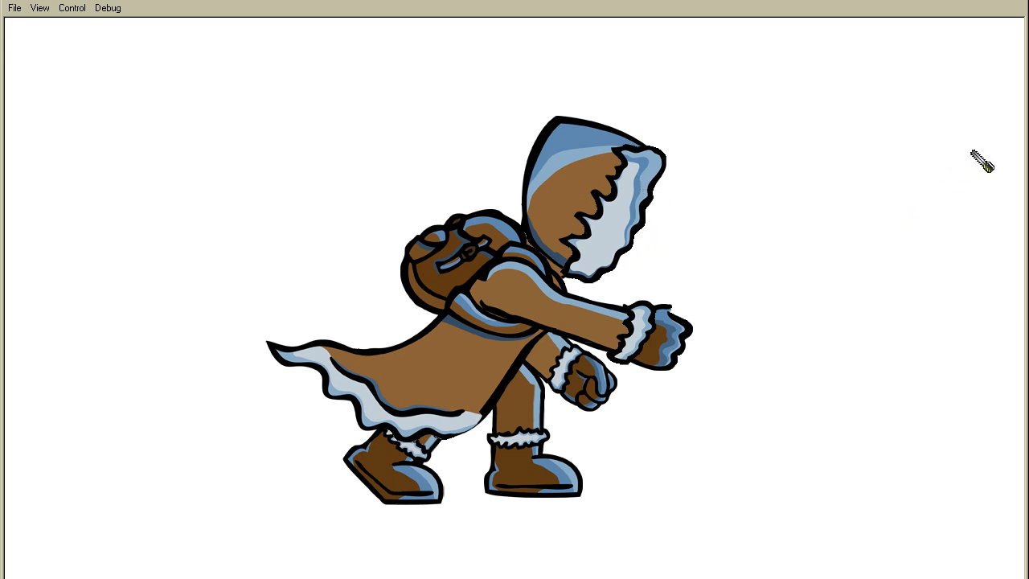
{"action": "mouse_move", "coordinate": [301, 106]}
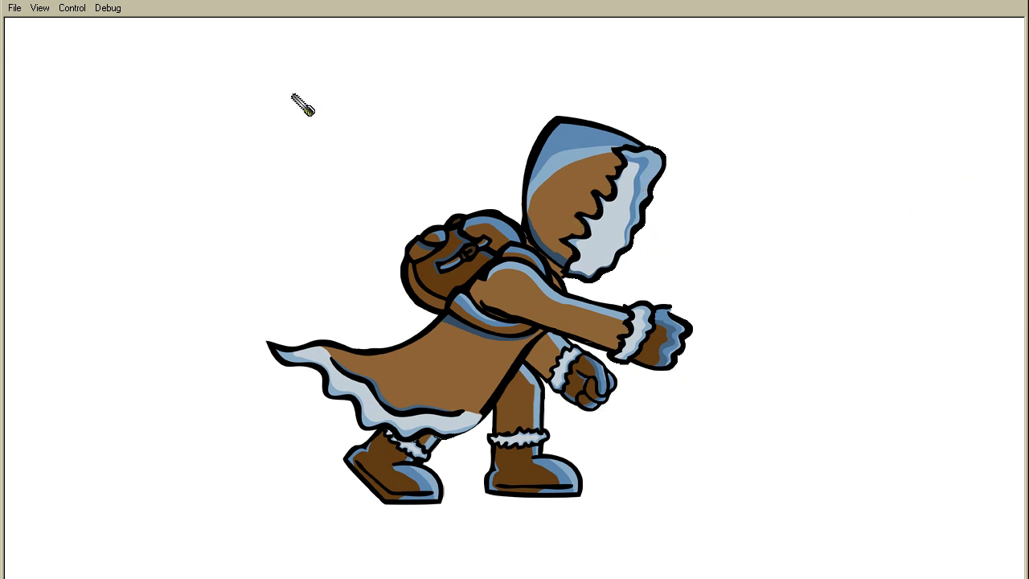
{"action": "mouse_move", "coordinate": [619, 237]}
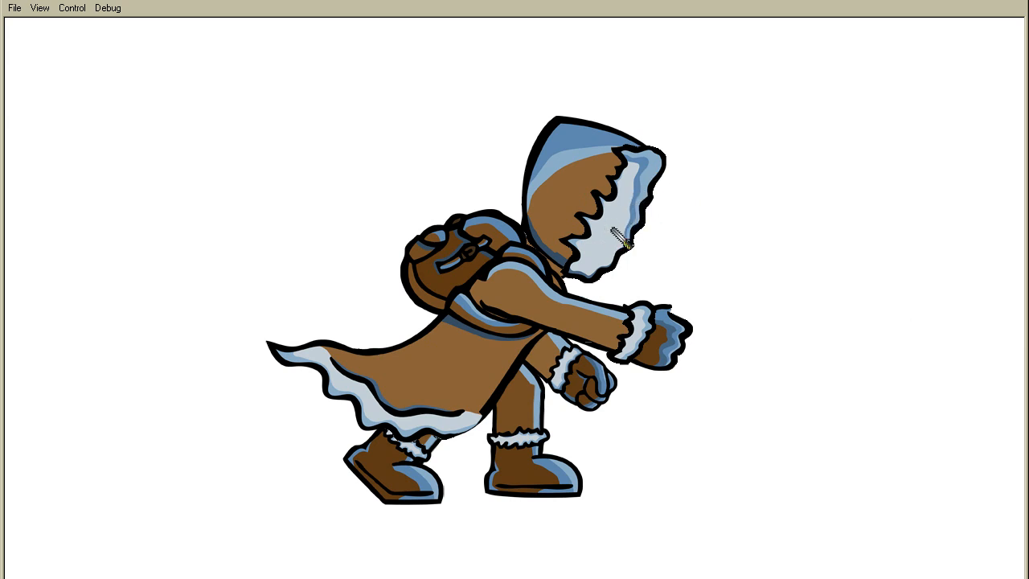
{"action": "mouse_move", "coordinate": [753, 287]}
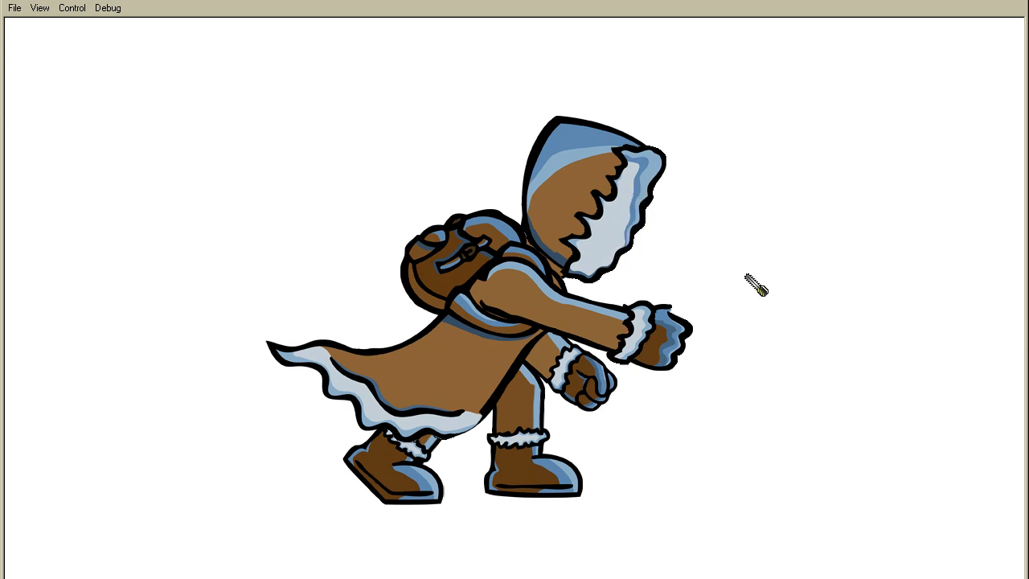
{"action": "mouse_move", "coordinate": [635, 229]}
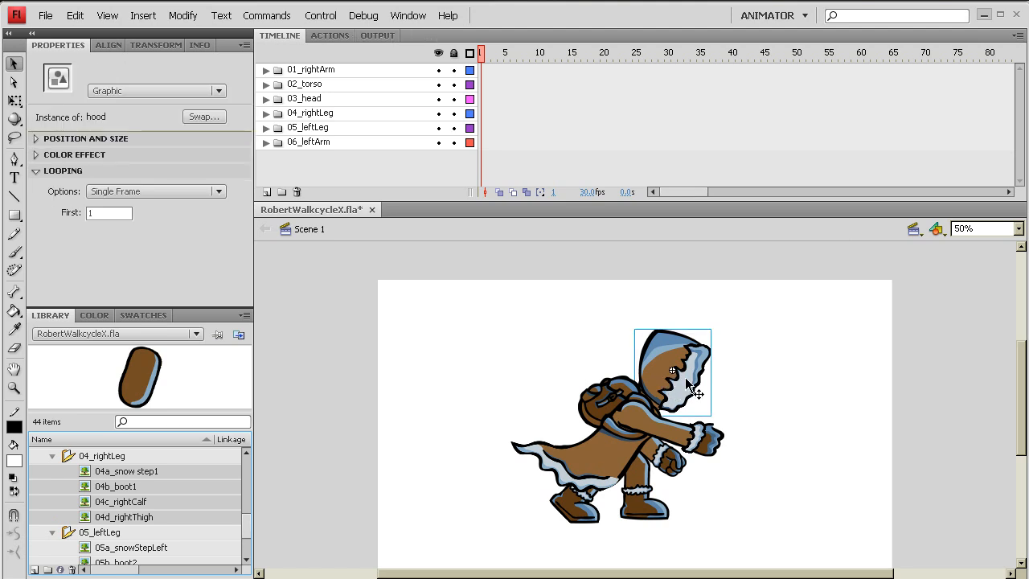
Inside the hood symbol, select Layer 2's second frame and pick the 03a_hoodFur-A bitmap.
{"action": "double_click", "coordinate": [672, 371]}
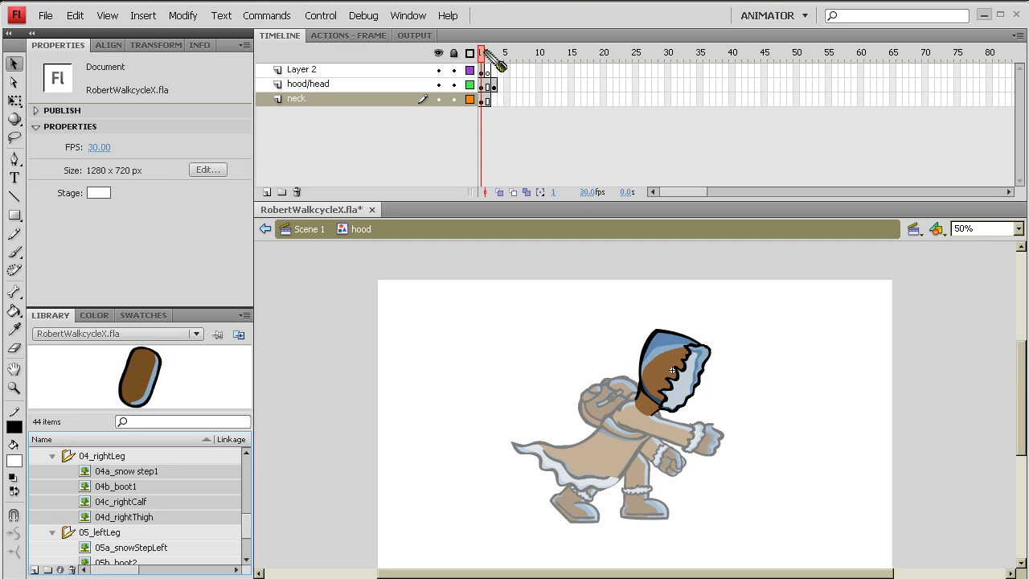
{"action": "left_click", "coordinate": [487, 53]}
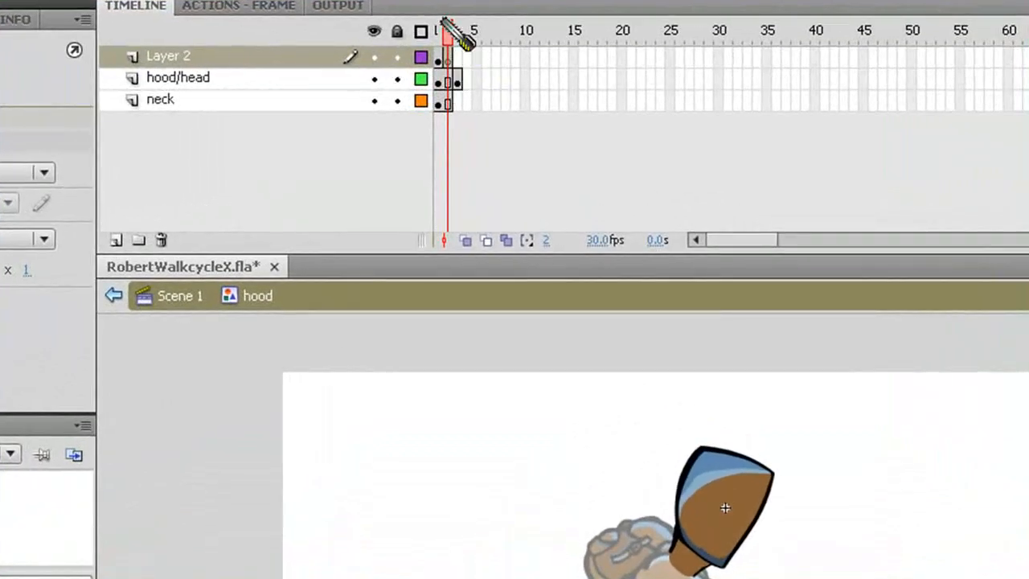
{"action": "left_click", "coordinate": [448, 31]}
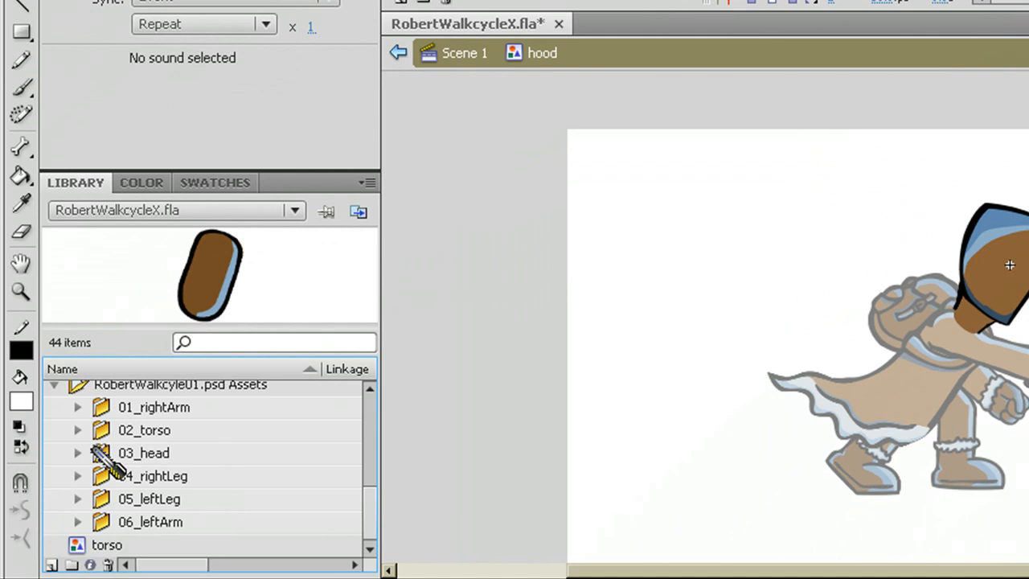
{"action": "left_click", "coordinate": [77, 452]}
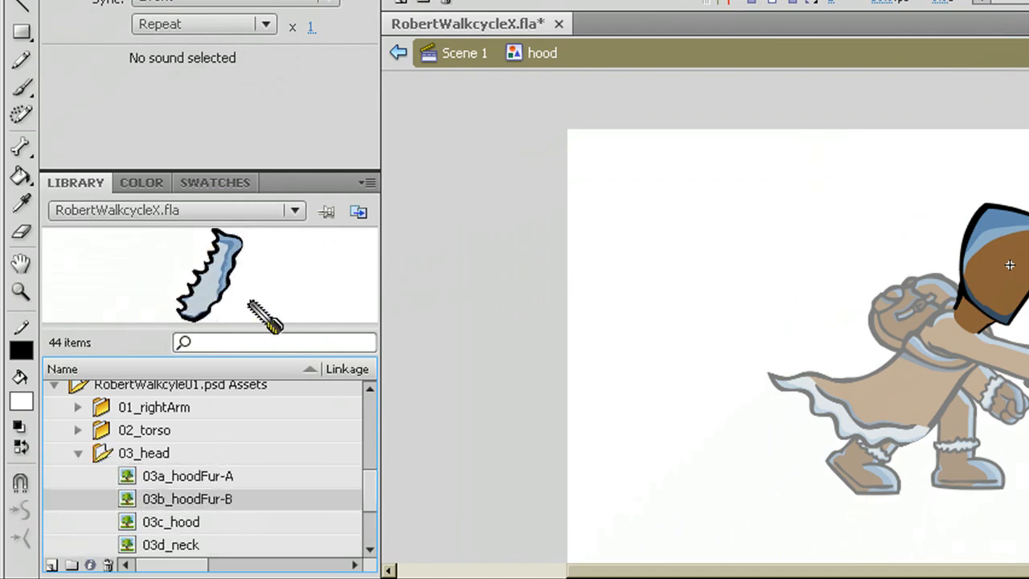
{"action": "left_click", "coordinate": [187, 475]}
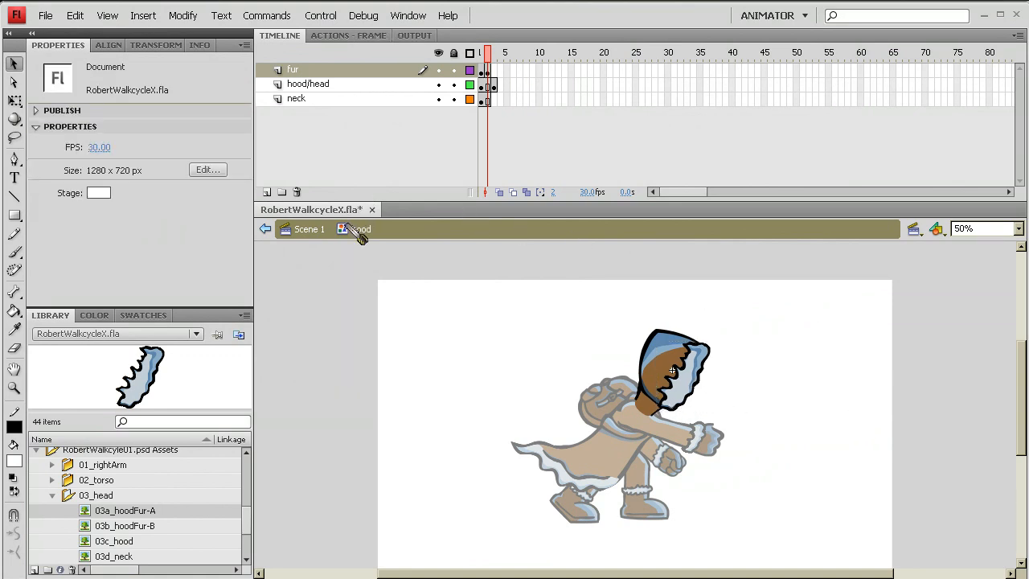
{"action": "mouse_move", "coordinate": [360, 229]}
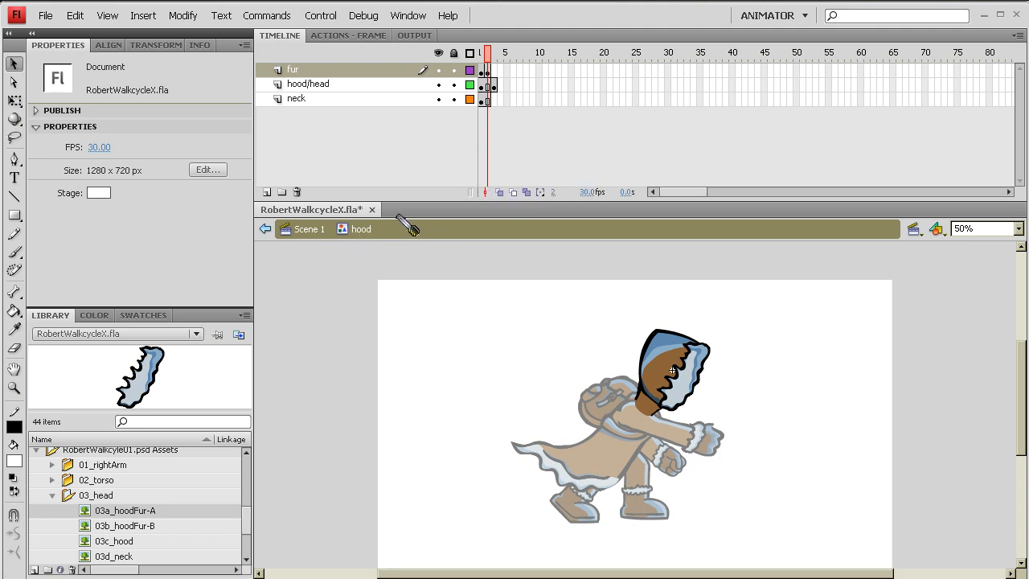
{"action": "mouse_move", "coordinate": [362, 242]}
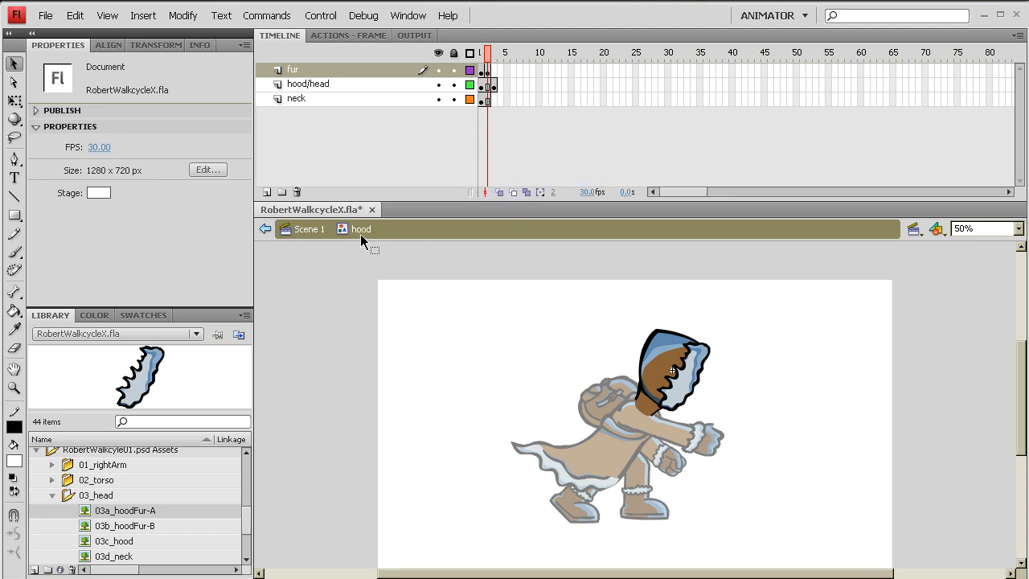
{"action": "mouse_move", "coordinate": [716, 397]}
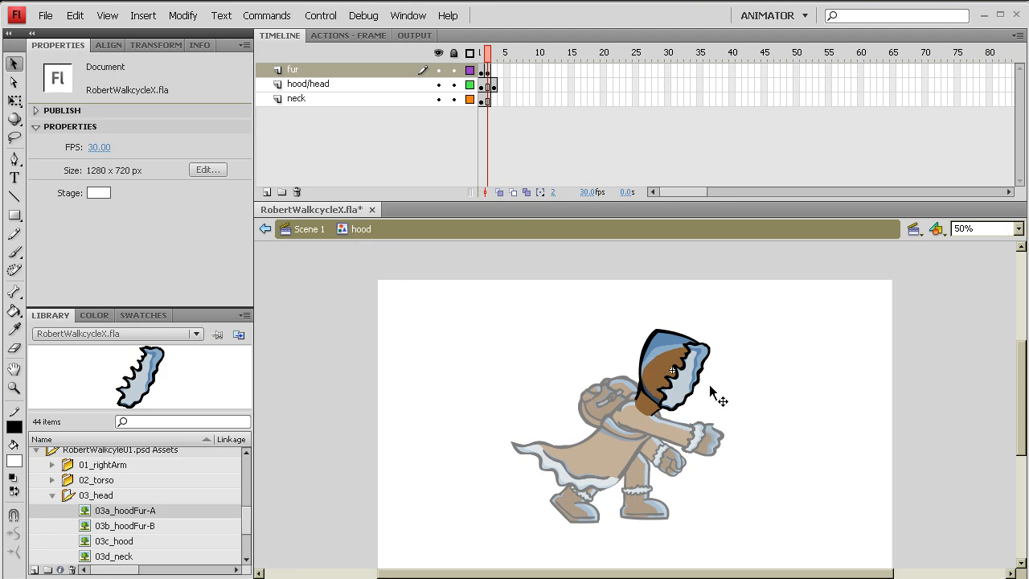
Convert the selected hood fur into a Movie Clip symbol named 'flappingFur'.
{"action": "left_click", "coordinate": [673, 371]}
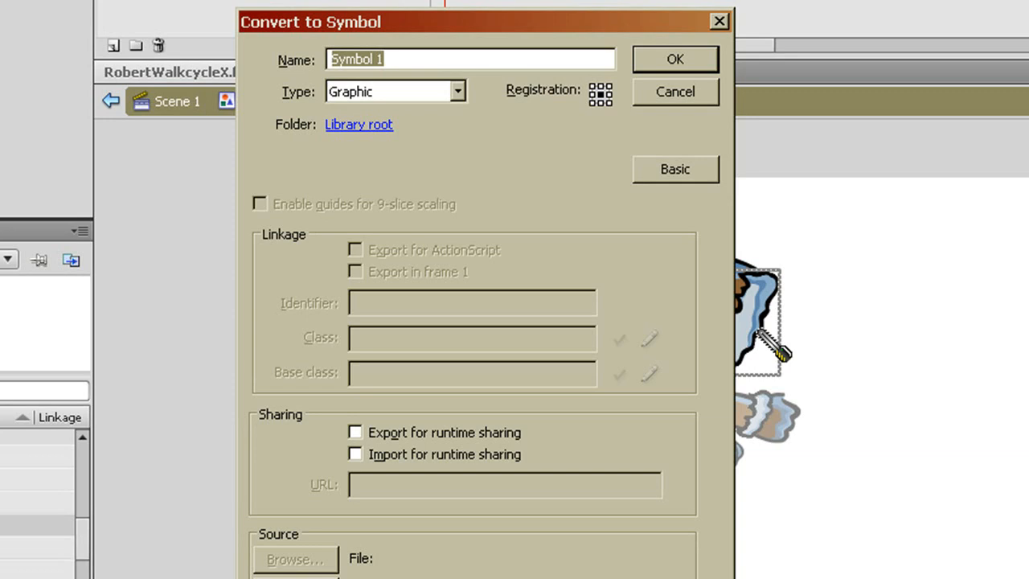
{"action": "type", "text": "fla"}
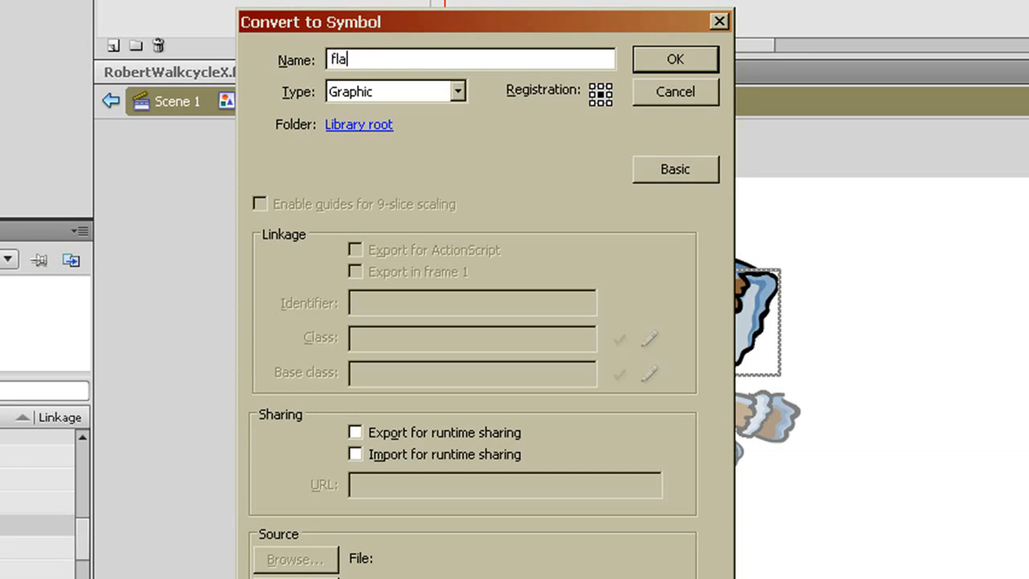
{"action": "type", "text": "ppingFu"}
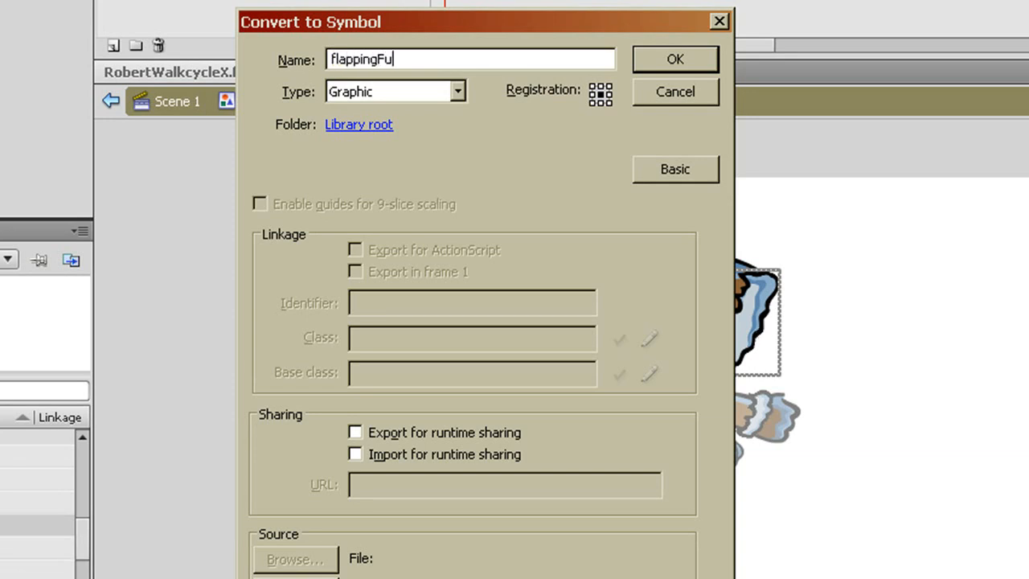
{"action": "type", "text": "r"}
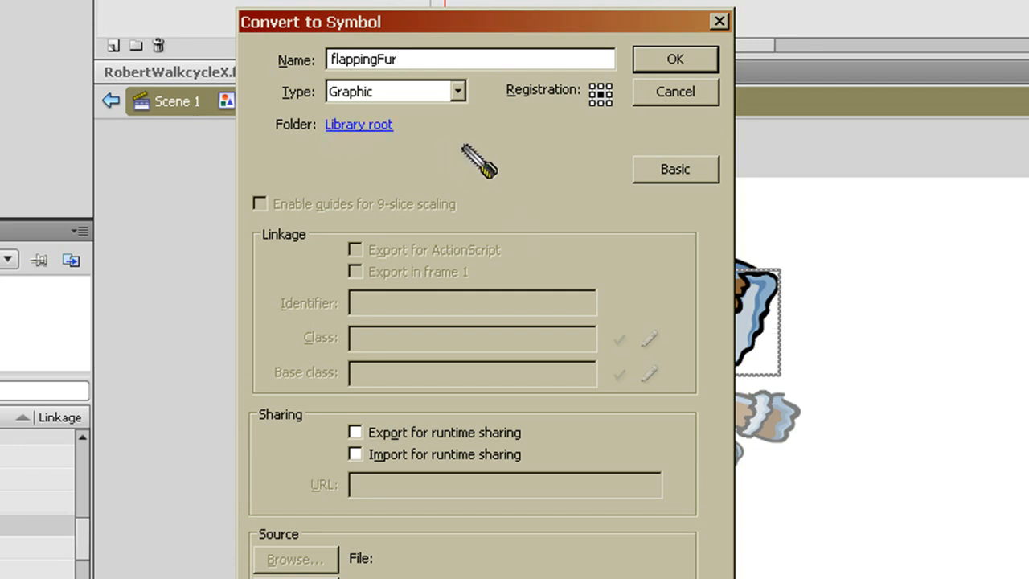
{"action": "left_click", "coordinate": [456, 91]}
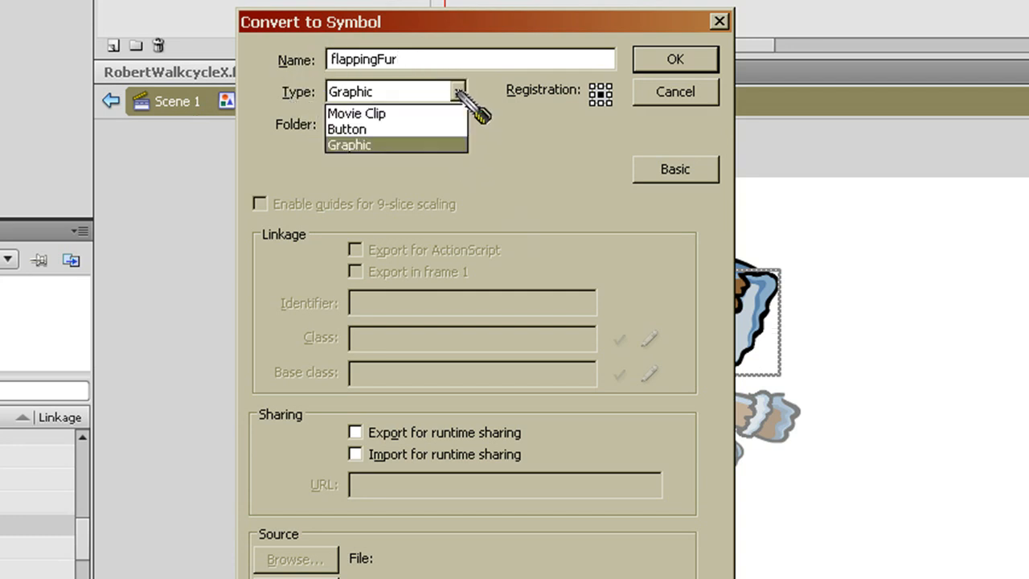
{"action": "left_click", "coordinate": [356, 113]}
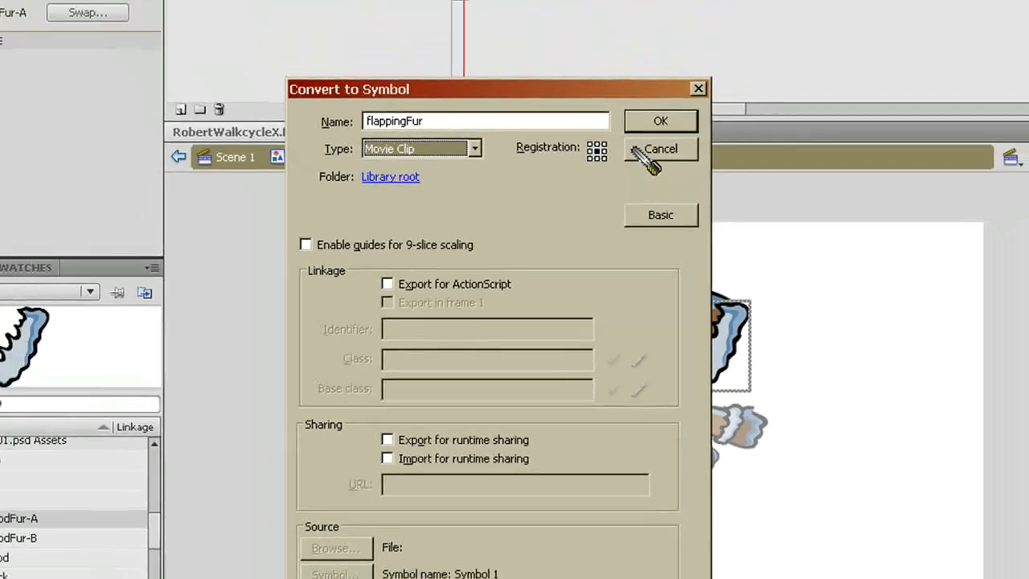
{"action": "left_click", "coordinate": [660, 121]}
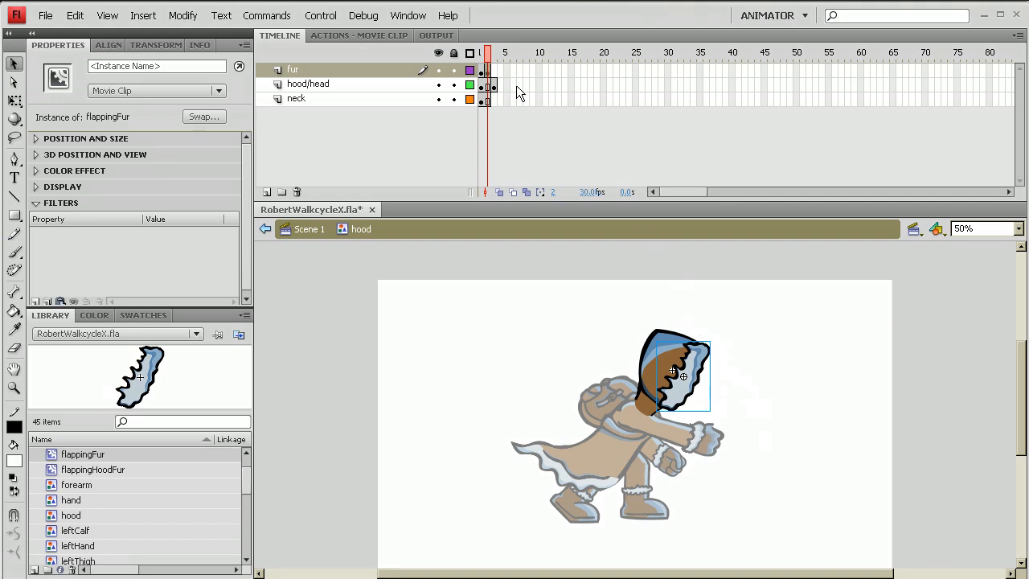
{"action": "mouse_move", "coordinate": [713, 353]}
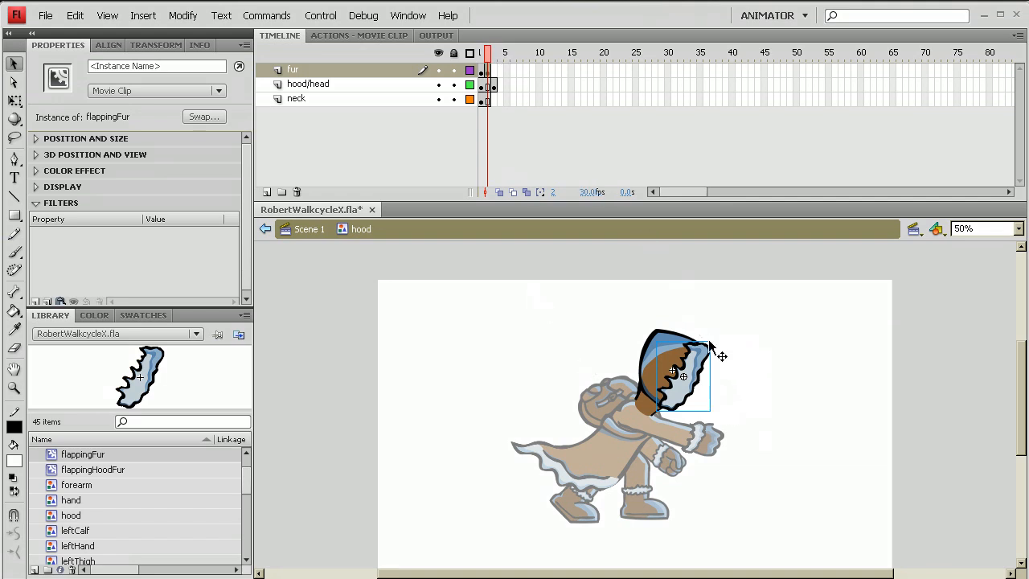
{"action": "mouse_move", "coordinate": [732, 393]}
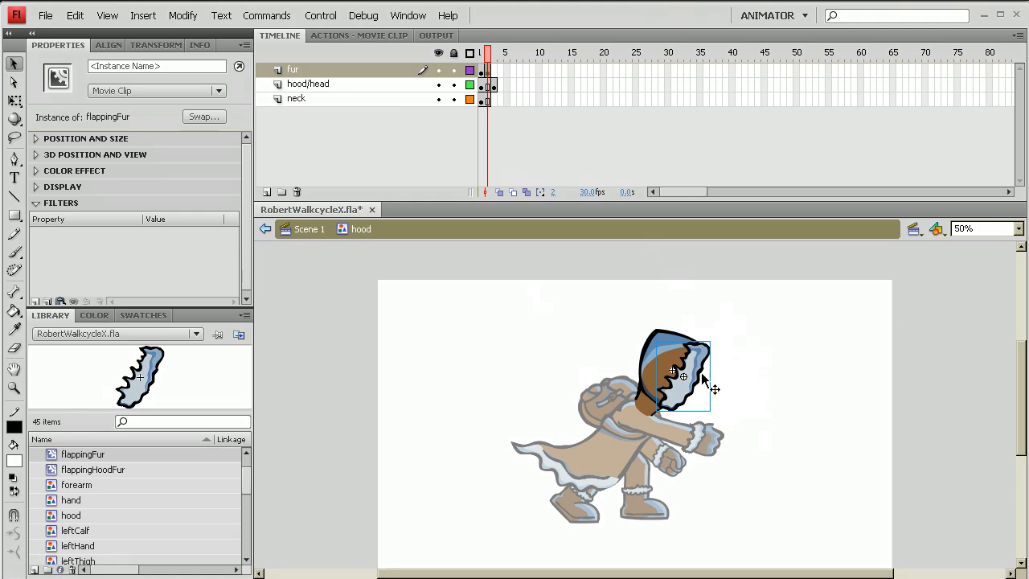
Inside flappingFur, select the first frame and drag to retime the flap keyframes.
{"action": "double_click", "coordinate": [684, 374]}
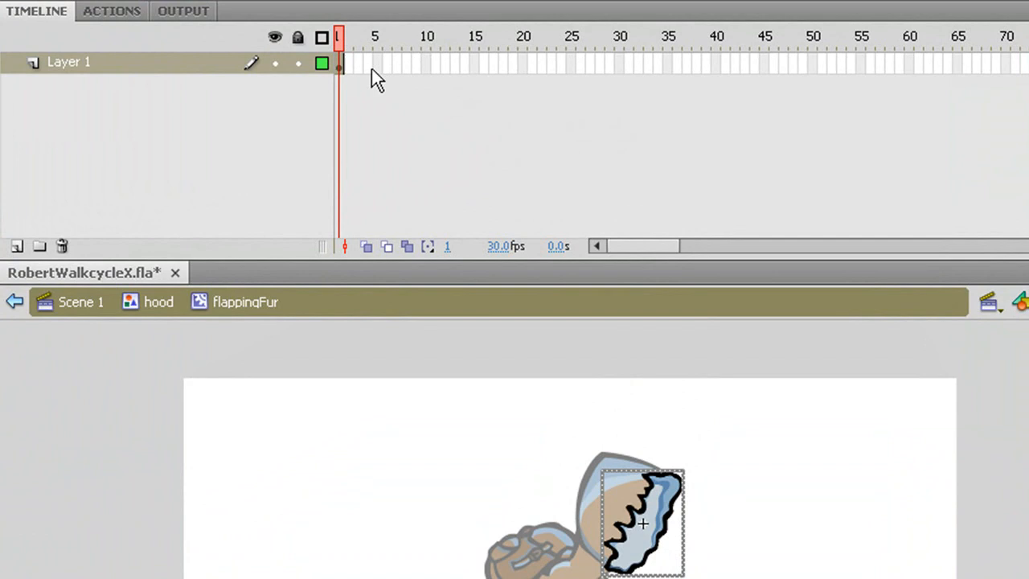
{"action": "left_click", "coordinate": [339, 68]}
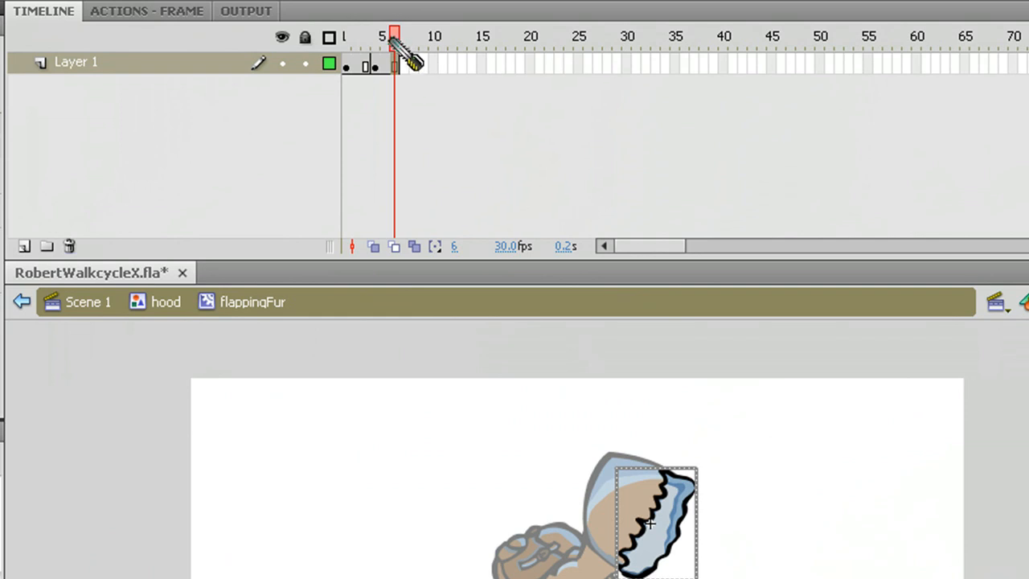
{"action": "left_click_drag", "start_coordinate": [393, 36], "coordinate": [374, 36]}
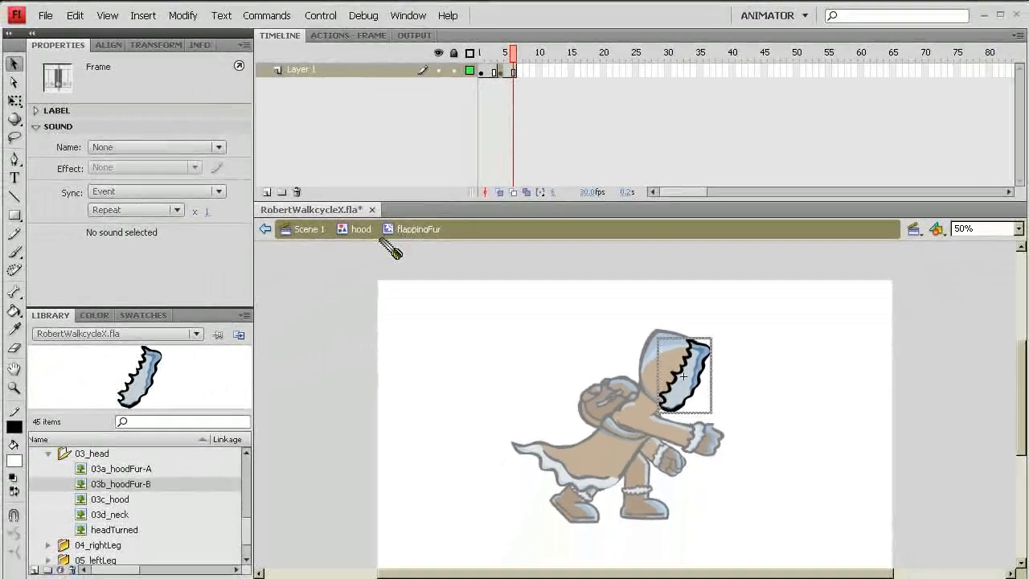
Exit the fur clip back to Scene 1 and select the hood.
{"action": "left_click", "coordinate": [360, 229]}
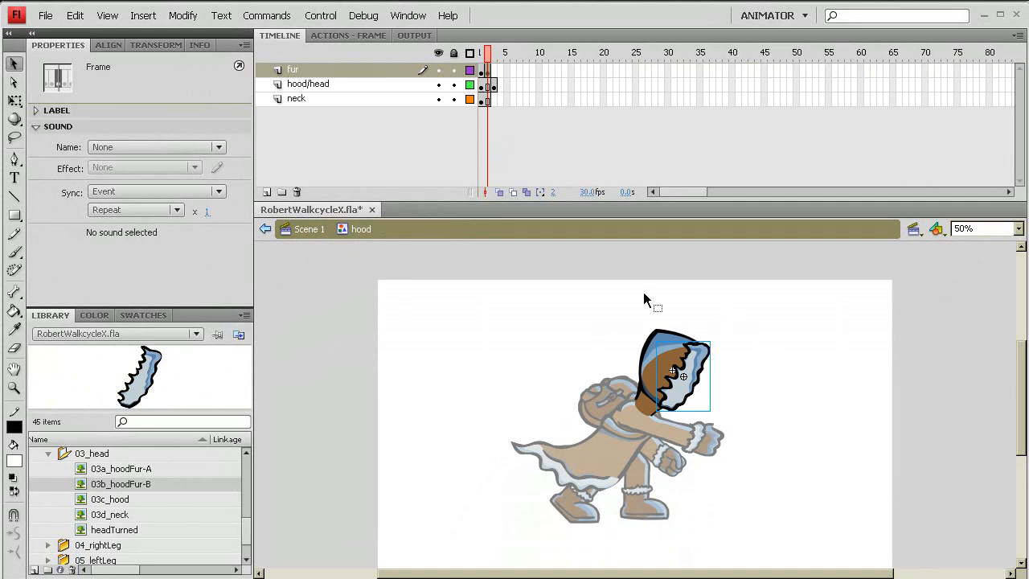
{"action": "left_click", "coordinate": [265, 229]}
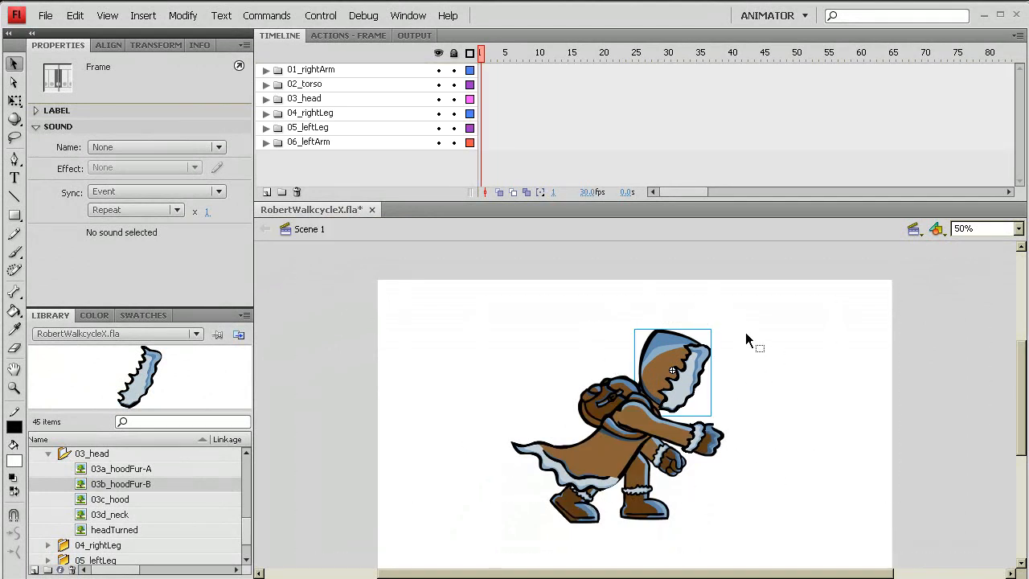
{"action": "left_click", "coordinate": [675, 362]}
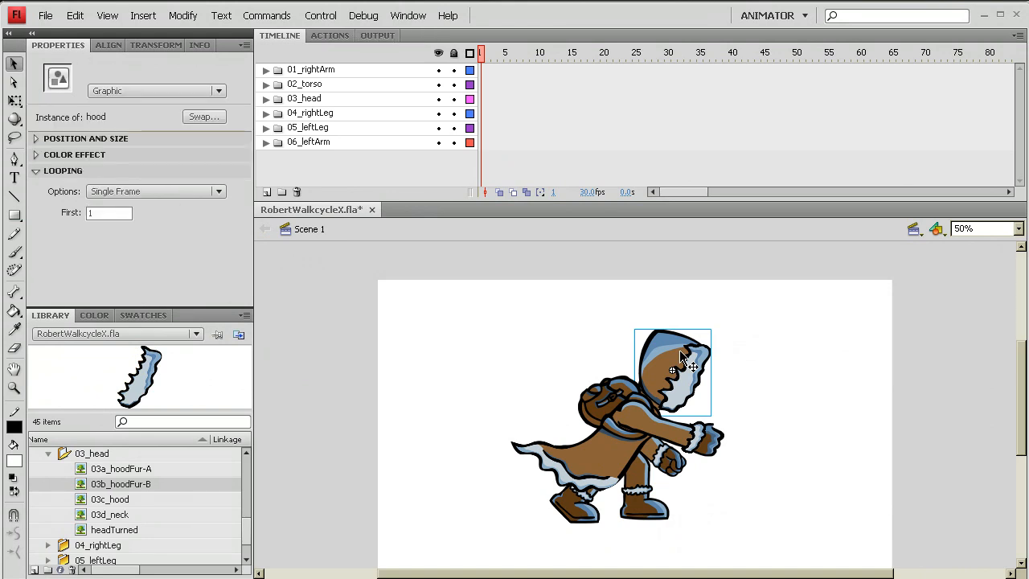
{"action": "mouse_move", "coordinate": [681, 409]}
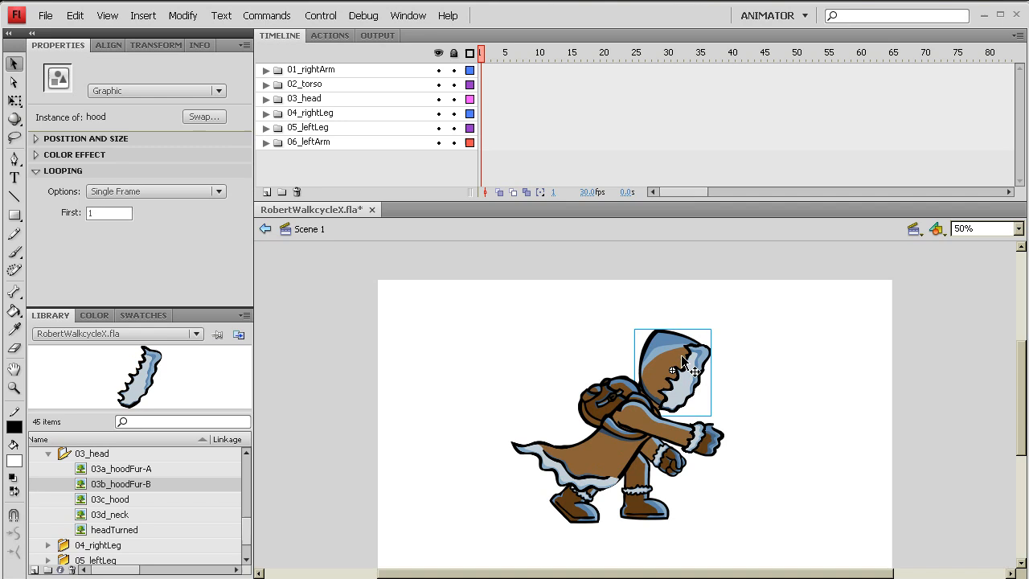
Inspect flappingFur and the third frame inside the hood, then return to Scene 1.
{"action": "double_click", "coordinate": [673, 371]}
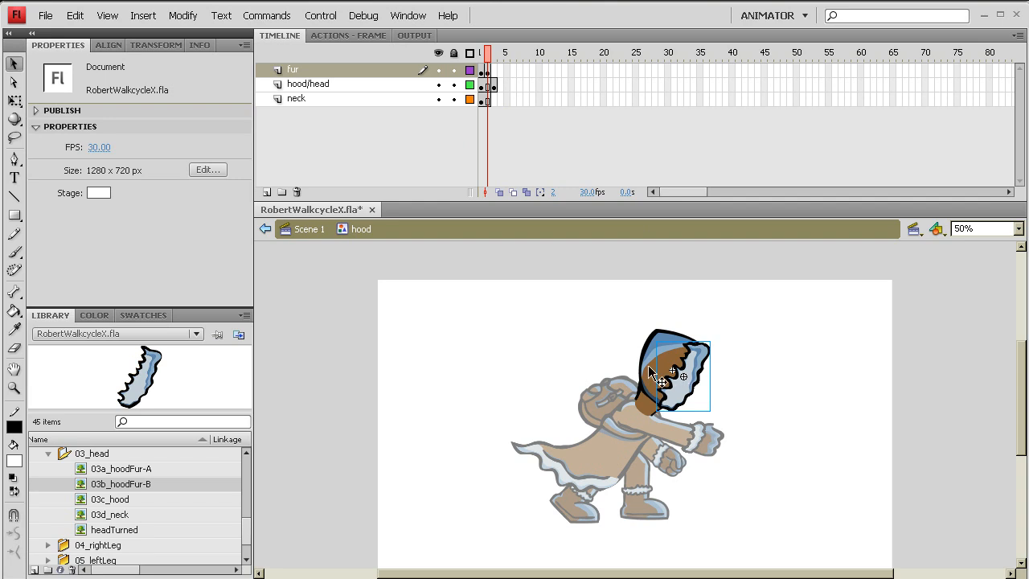
{"action": "left_click", "coordinate": [659, 372]}
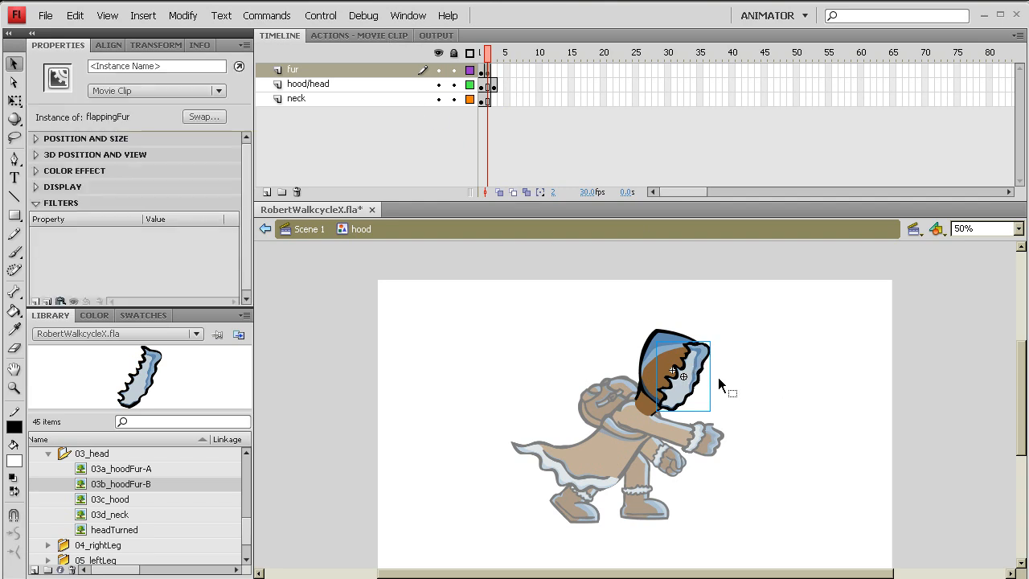
{"action": "double_click", "coordinate": [682, 375]}
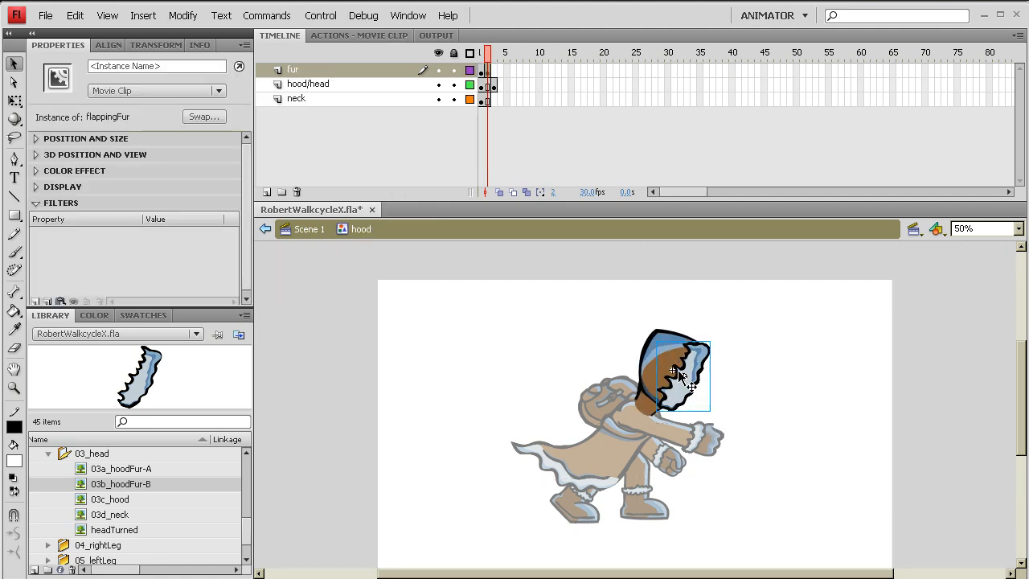
{"action": "left_click", "coordinate": [493, 52]}
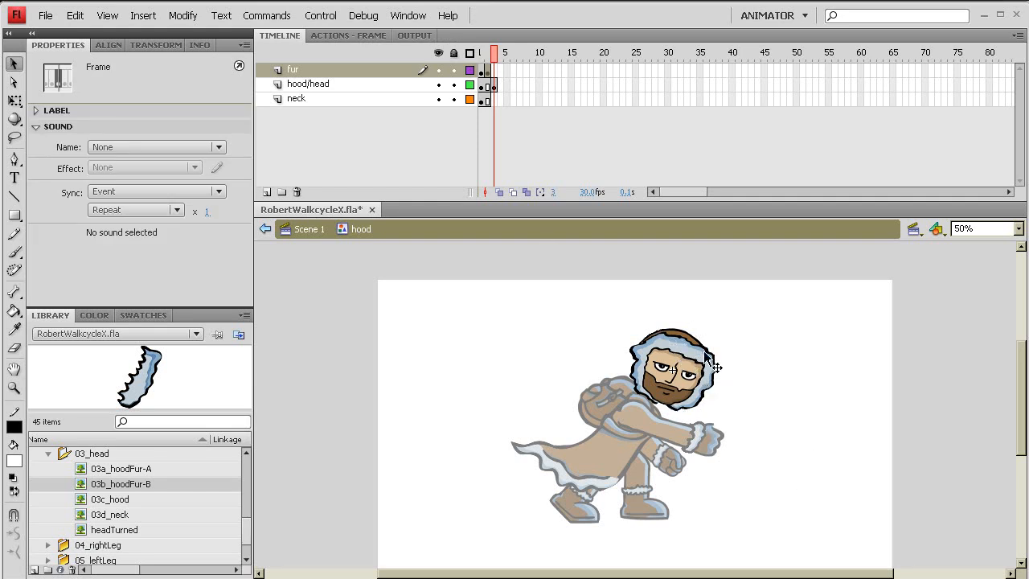
{"action": "left_click", "coordinate": [308, 229]}
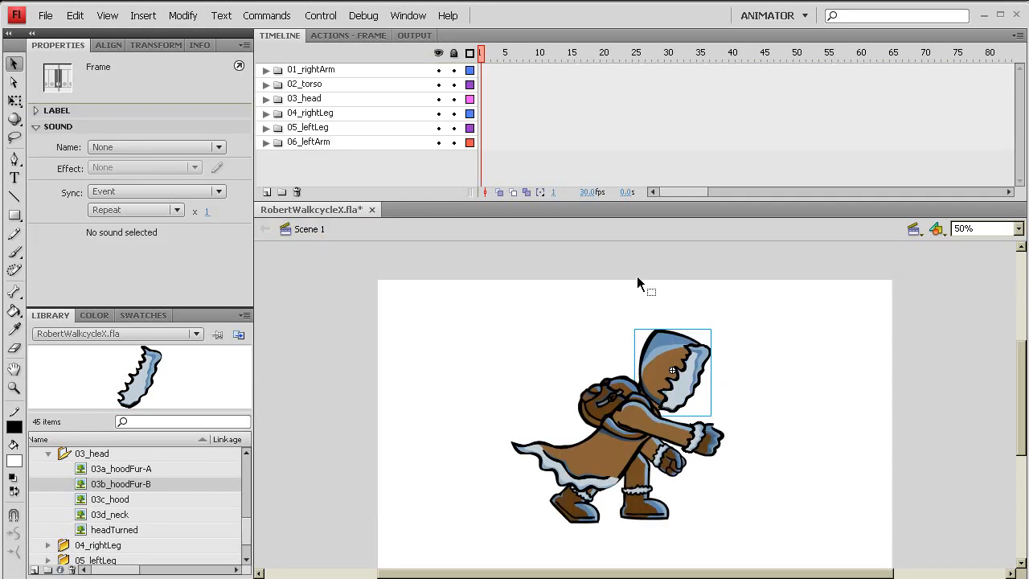
Select the character's hood instance on the main scene.
{"action": "left_click", "coordinate": [672, 371]}
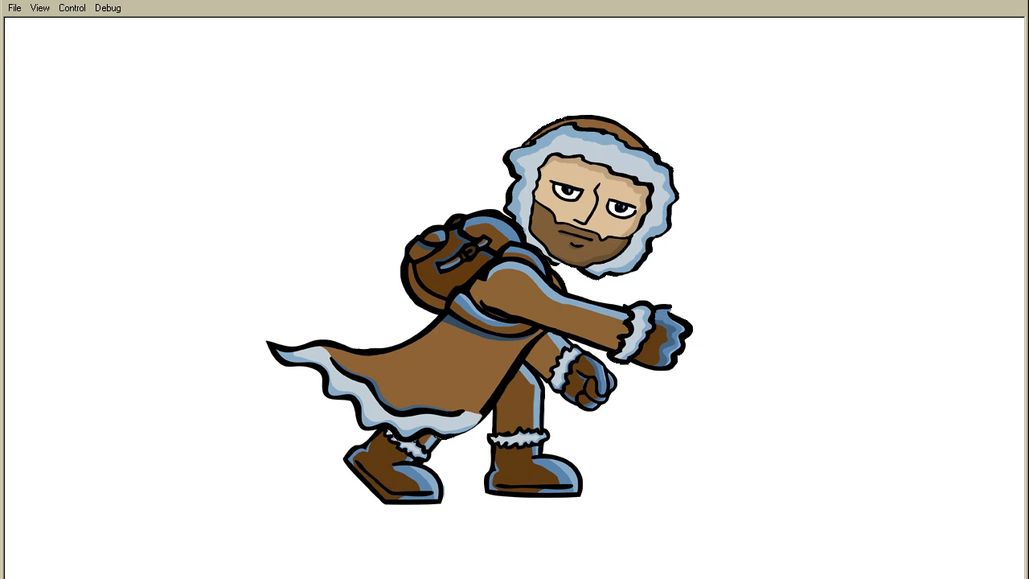
{"action": "mouse_move", "coordinate": [691, 293]}
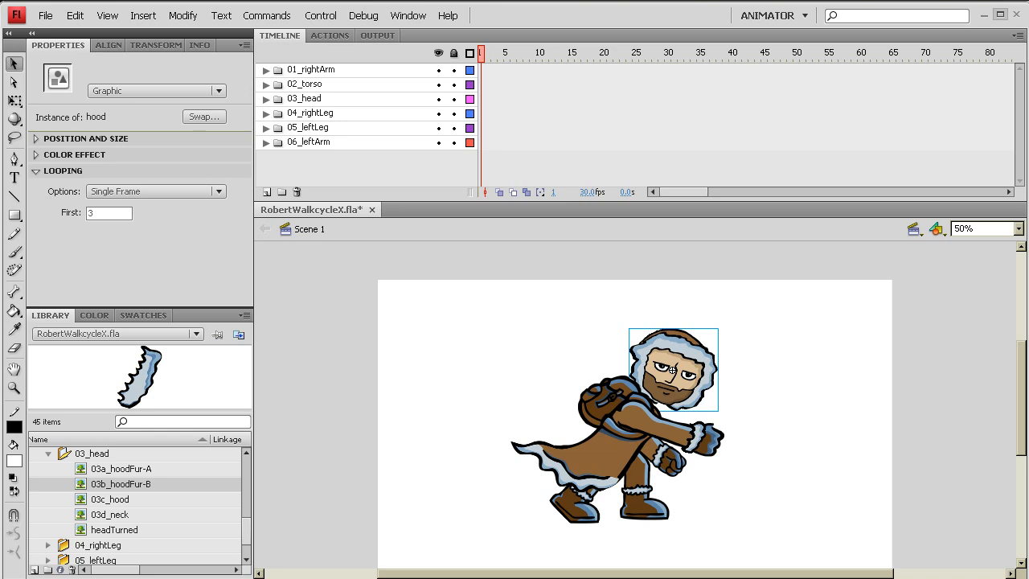
{"action": "mouse_move", "coordinate": [678, 557]}
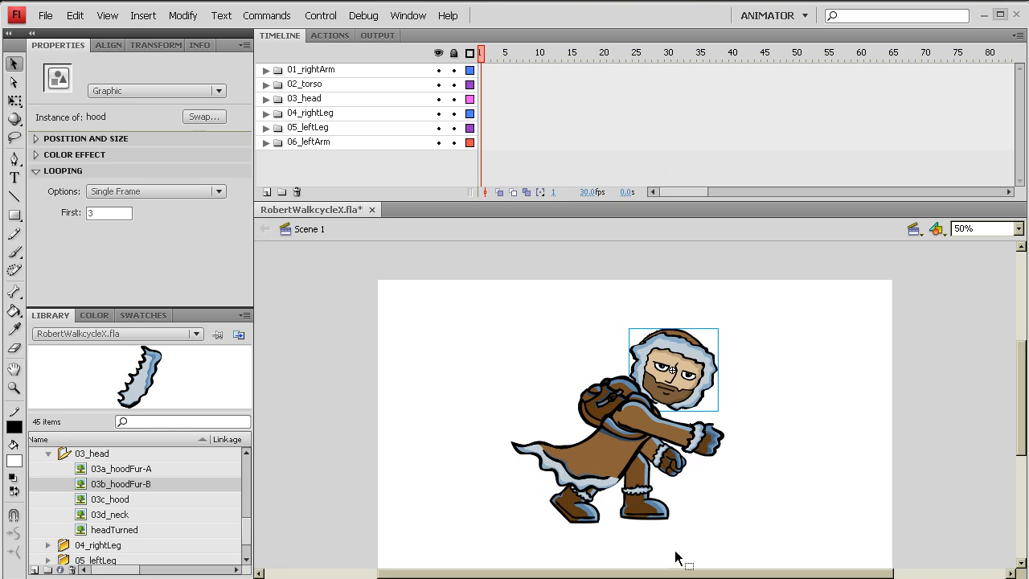
Open the torso symbol, select flap frame 2, and place 02a_coatFlap-A from 02_torso.
{"action": "left_click", "coordinate": [607, 440]}
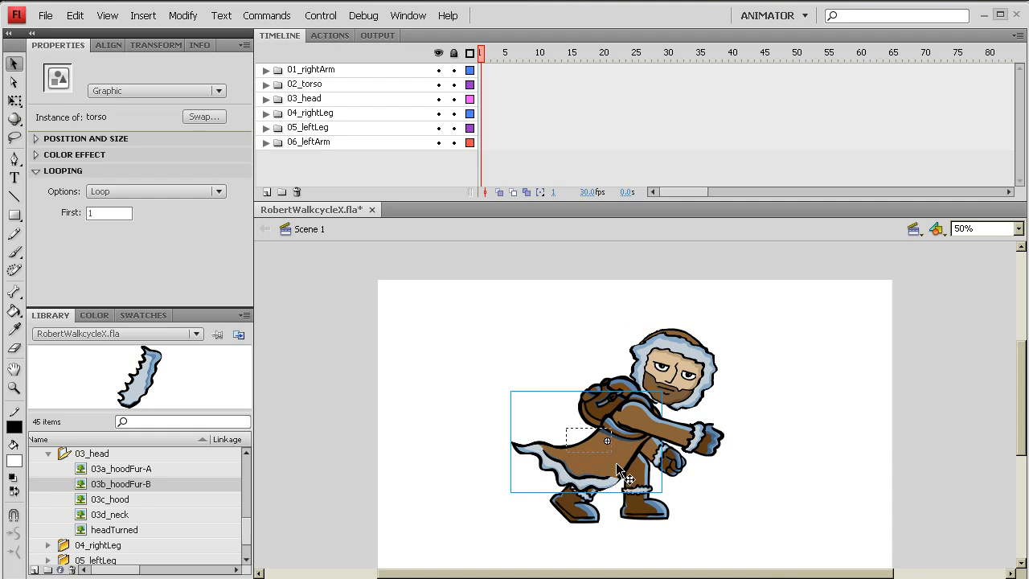
{"action": "double_click", "coordinate": [607, 440]}
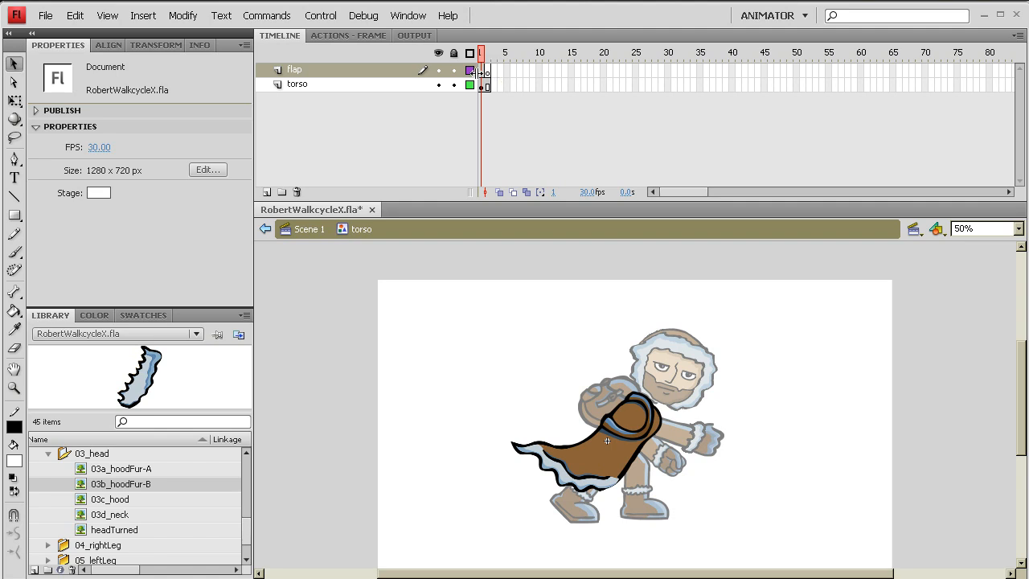
{"action": "left_click", "coordinate": [486, 70]}
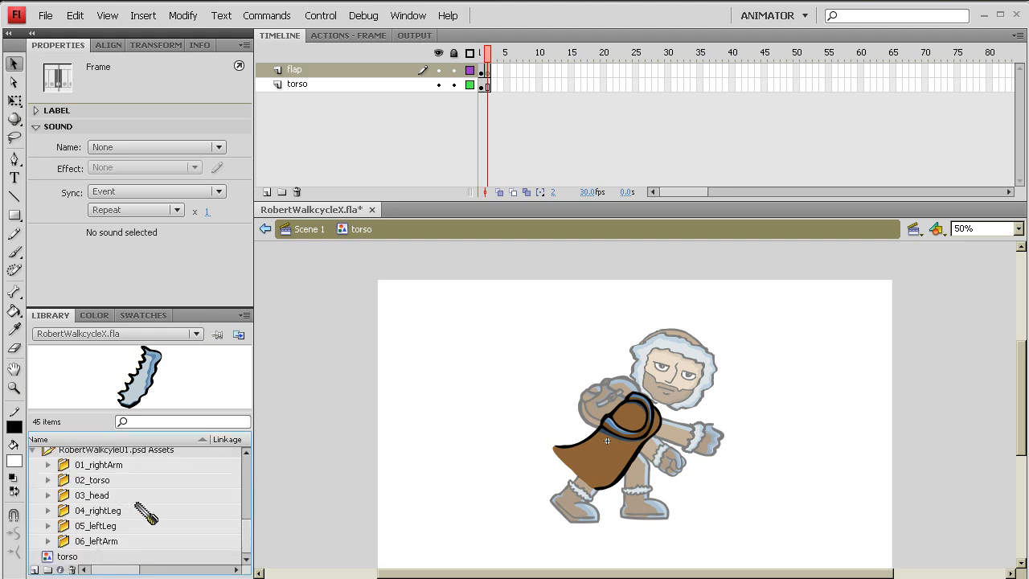
{"action": "left_click", "coordinate": [48, 480]}
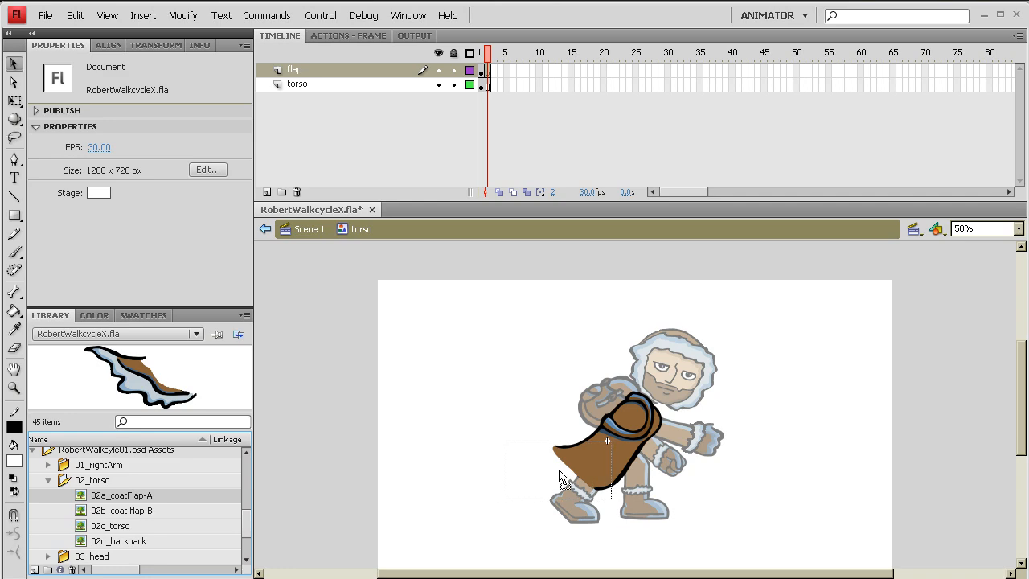
{"action": "left_click", "coordinate": [559, 474]}
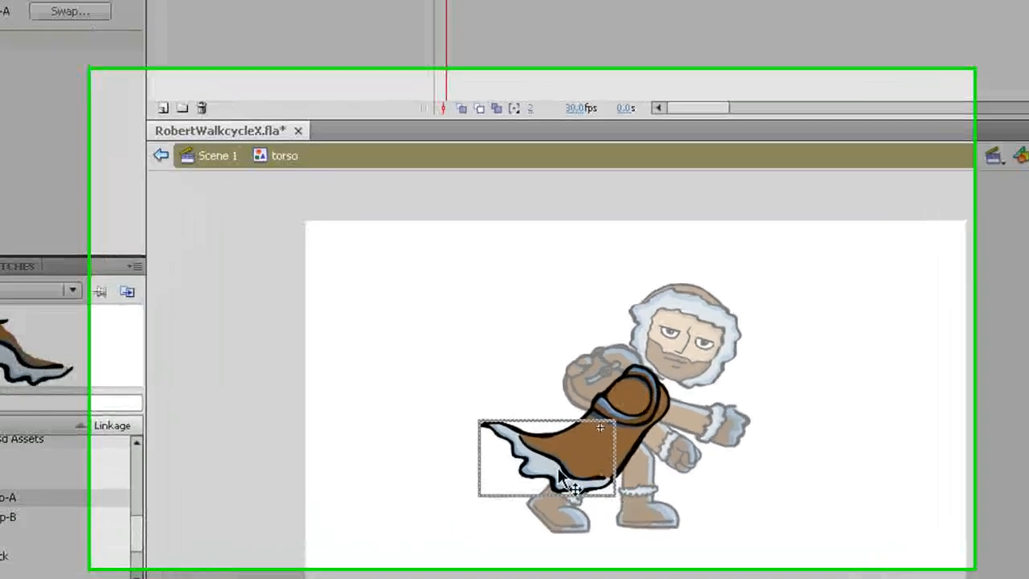
Convert the coat flap with F8 into a Movie Clip named 'flappingCoat'.
{"action": "key", "text": "F8"}
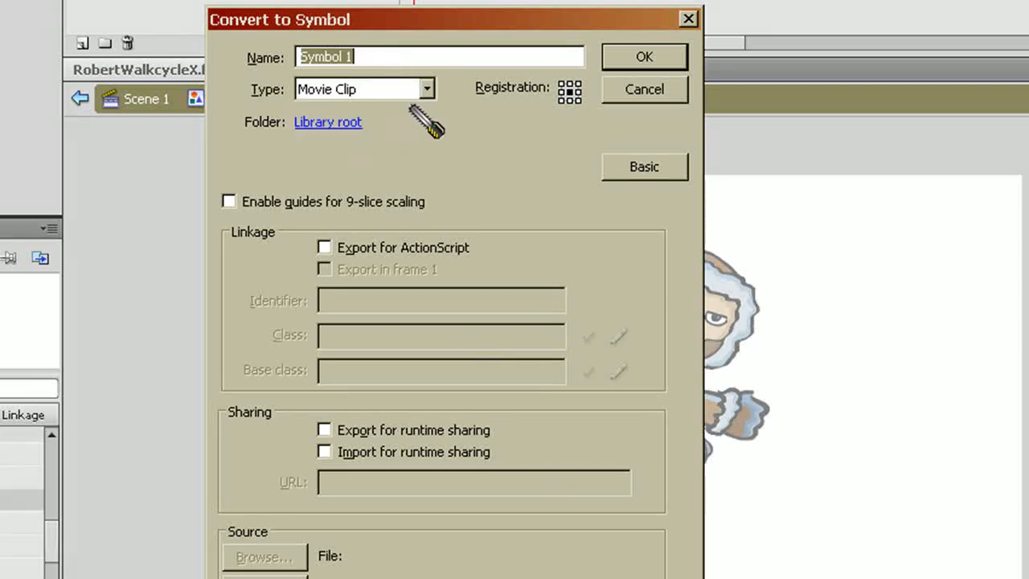
{"action": "mouse_move", "coordinate": [483, 169]}
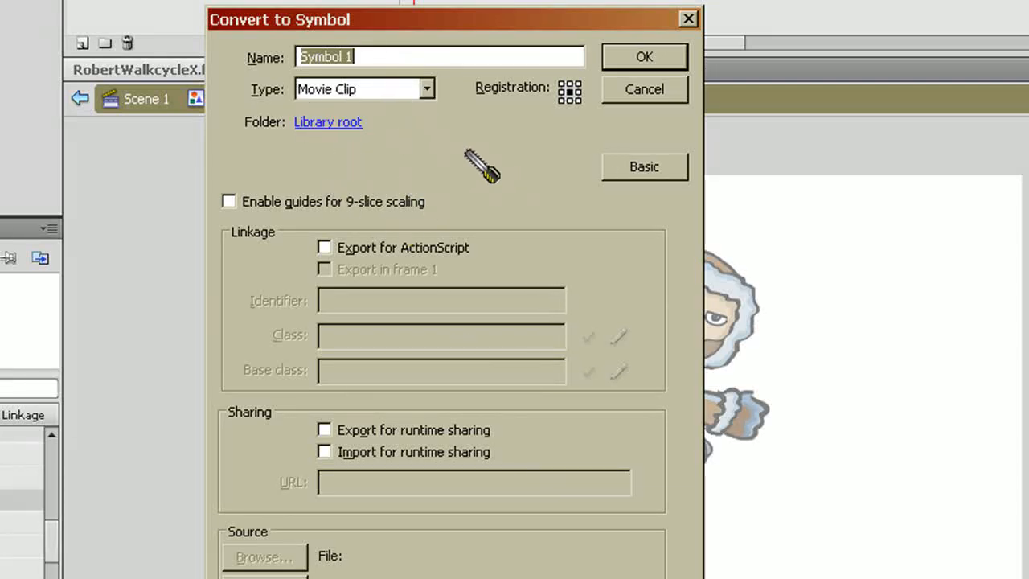
{"action": "mouse_move", "coordinate": [410, 129]}
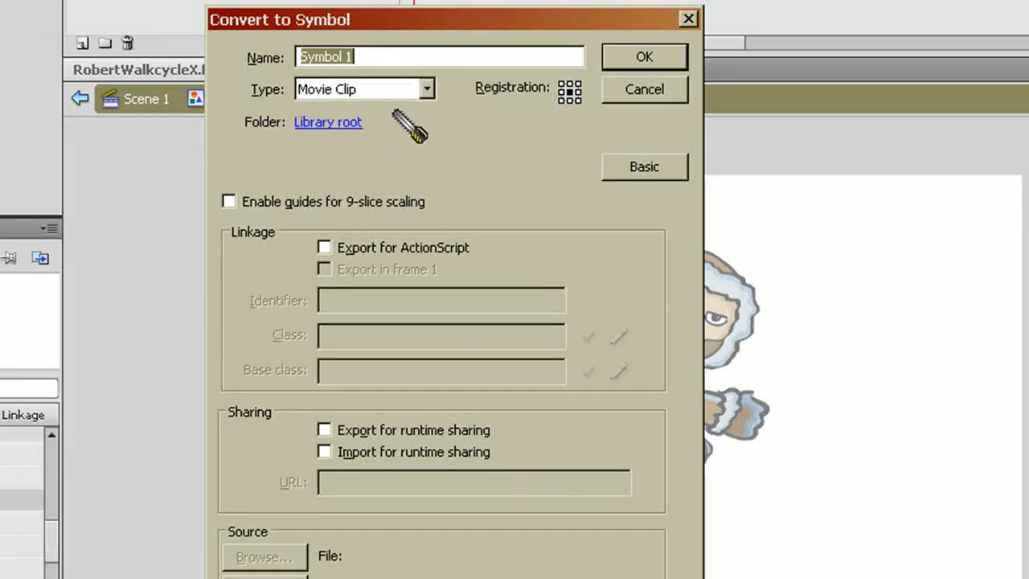
{"action": "type", "text": "fl"}
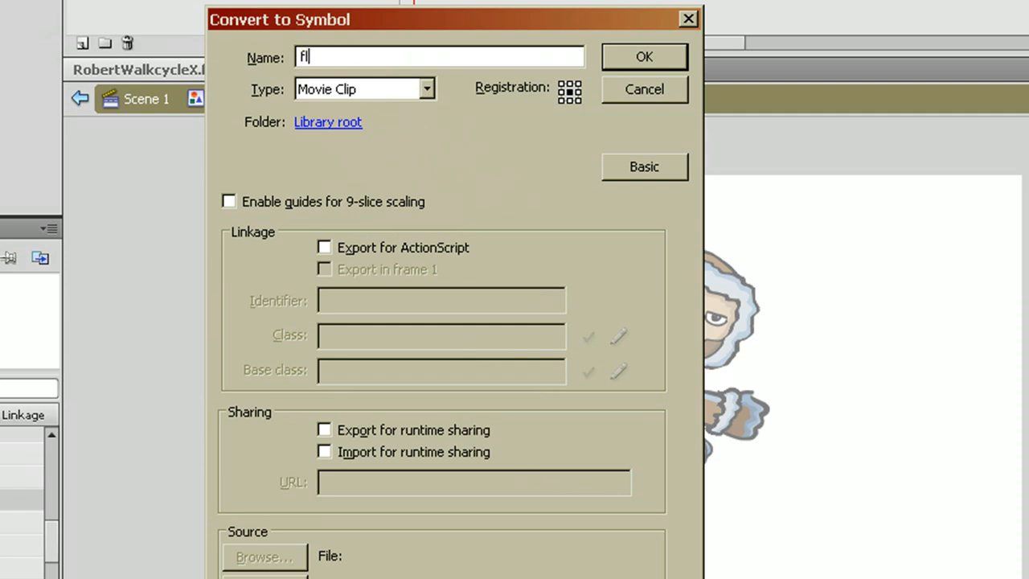
{"action": "type", "text": "apping"}
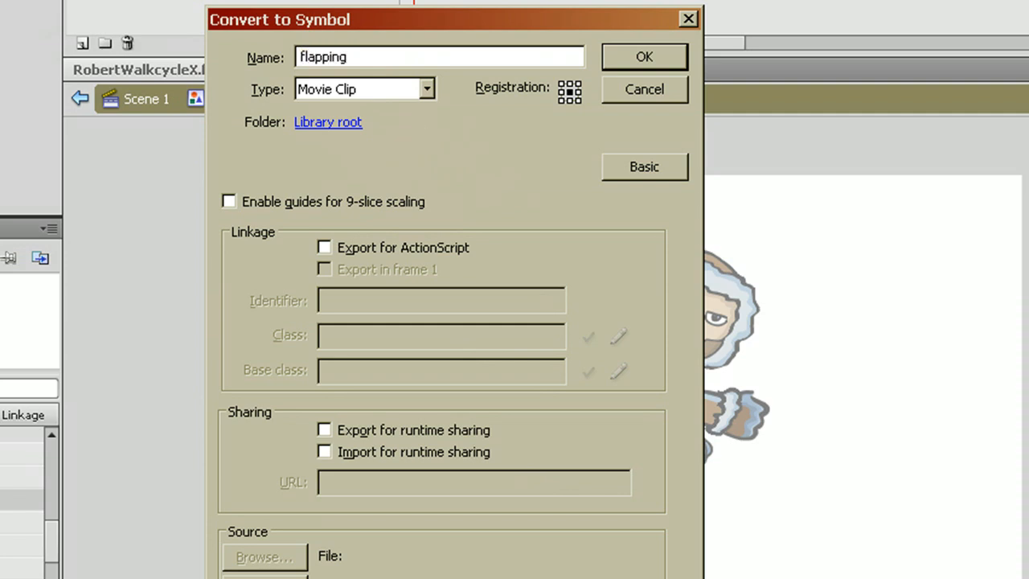
{"action": "type", "text": "Coat"}
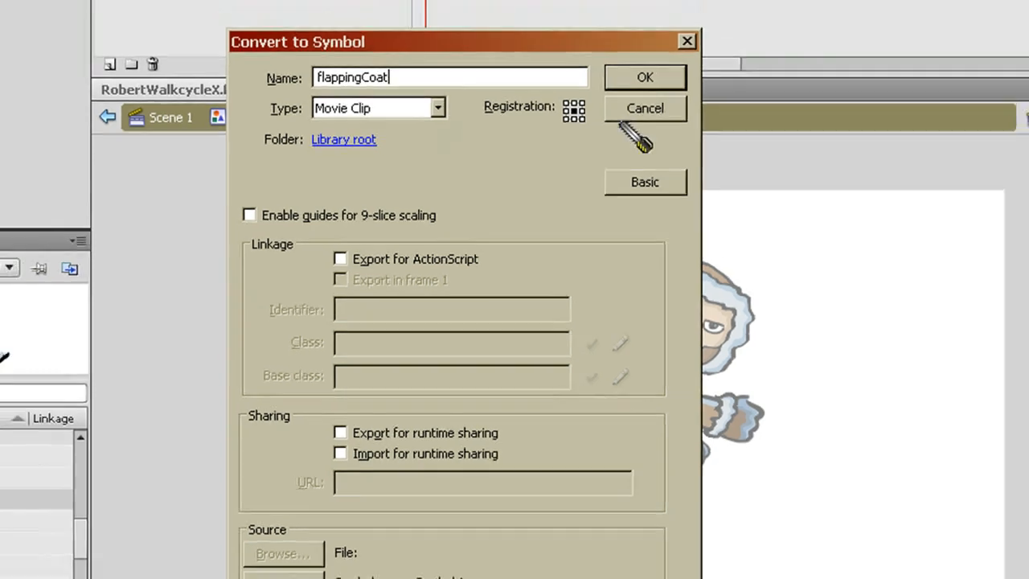
{"action": "left_click", "coordinate": [643, 76]}
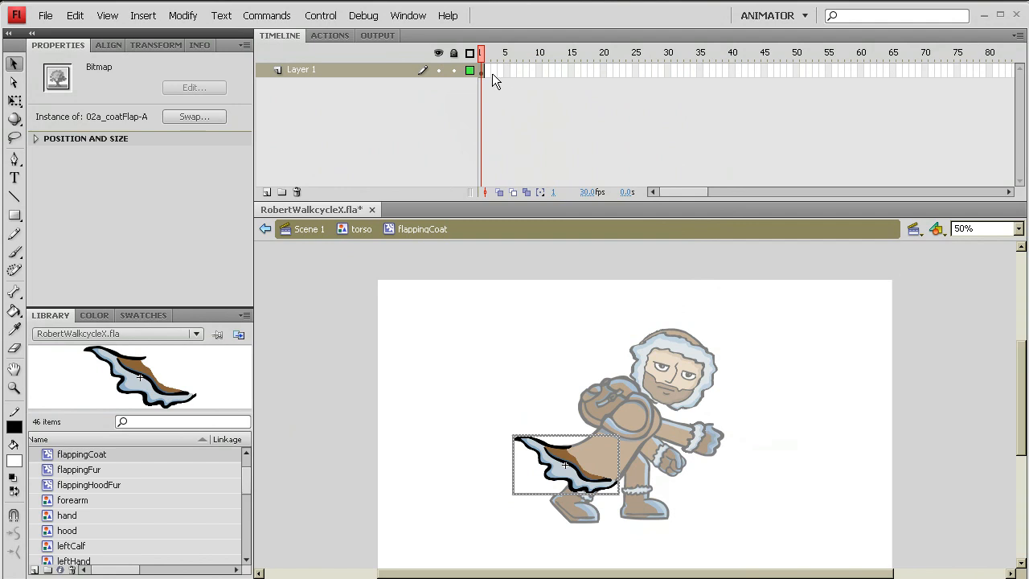
{"action": "mouse_move", "coordinate": [484, 80]}
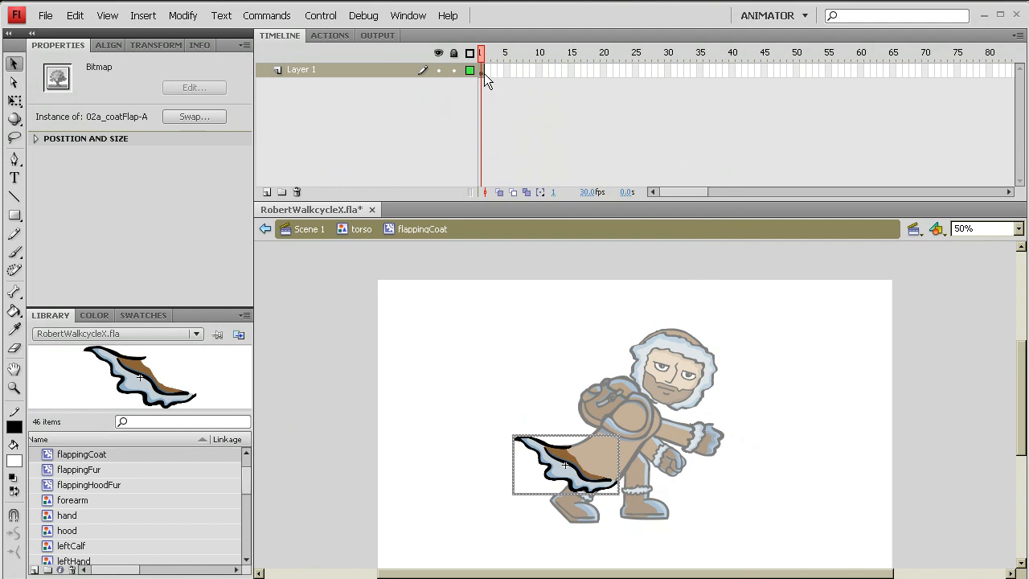
Insert frames on the coat timeline and add a later keyframe with 02b_coat flap-B.
{"action": "right_click", "coordinate": [480, 69]}
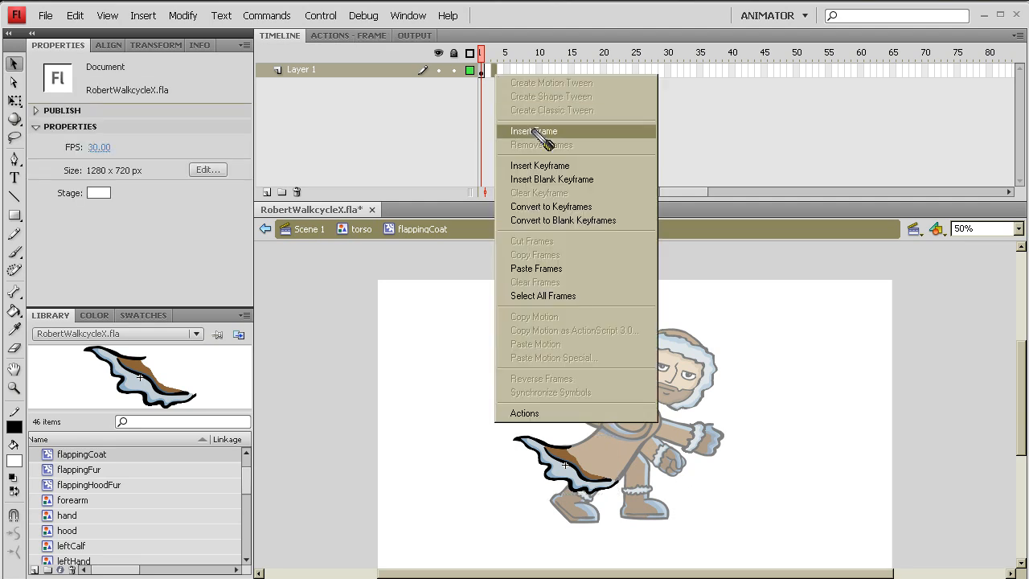
{"action": "left_click", "coordinate": [534, 131]}
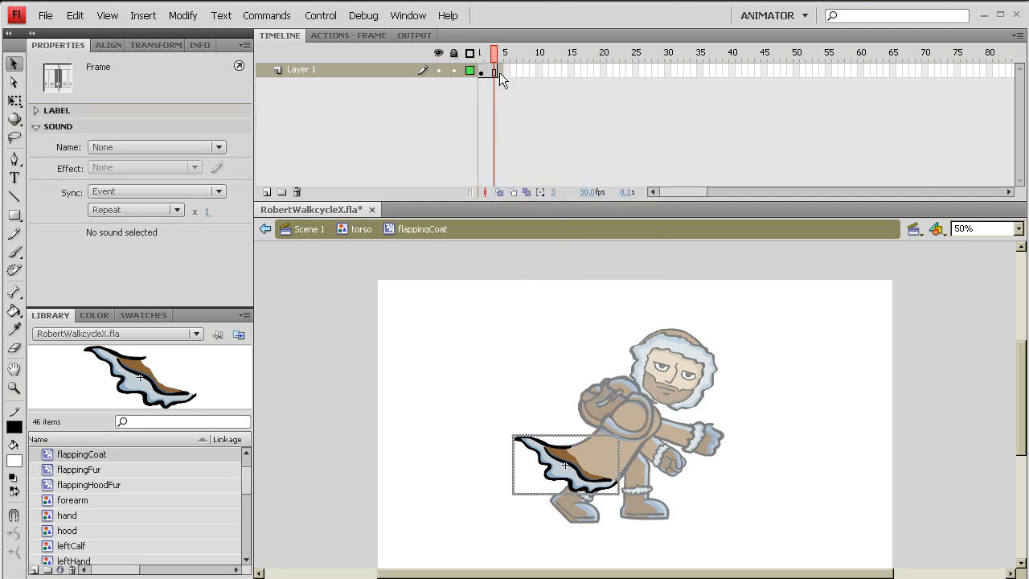
{"action": "left_click", "coordinate": [500, 52]}
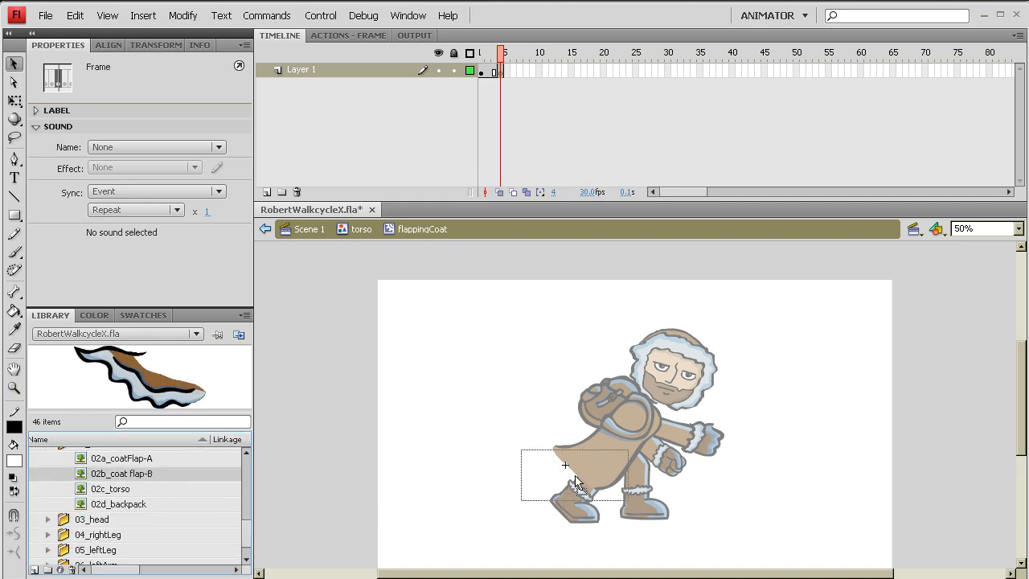
{"action": "left_click", "coordinate": [569, 470]}
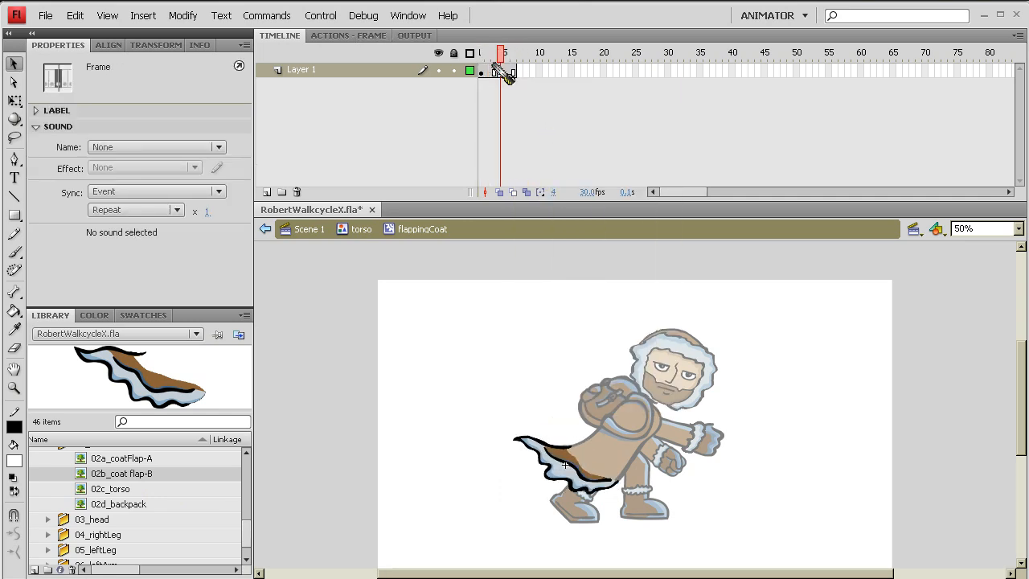
{"action": "left_click", "coordinate": [505, 52]}
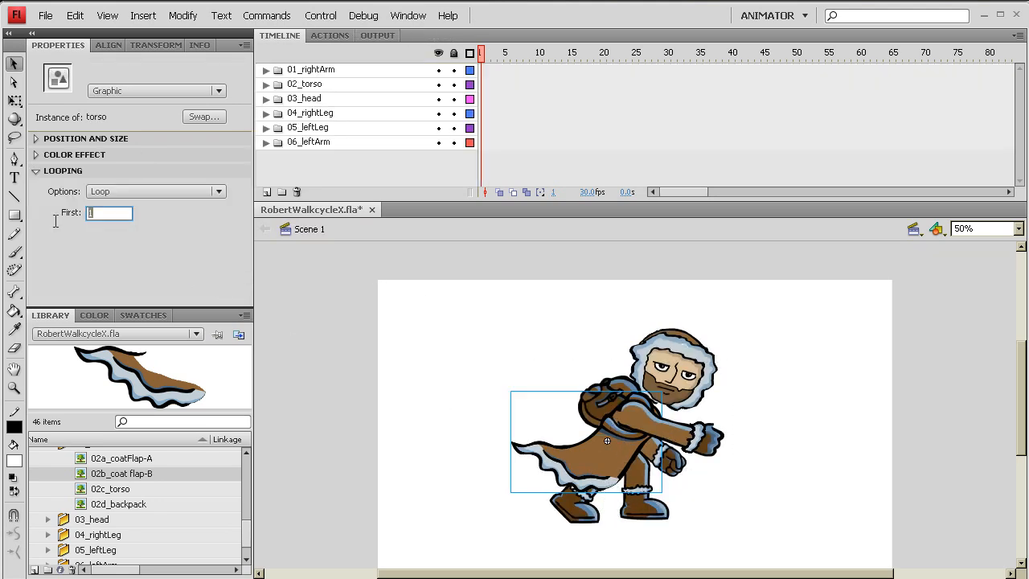
Set the torso's Looping First frame to 2, then select the hood instance.
{"action": "type", "text": "2"}
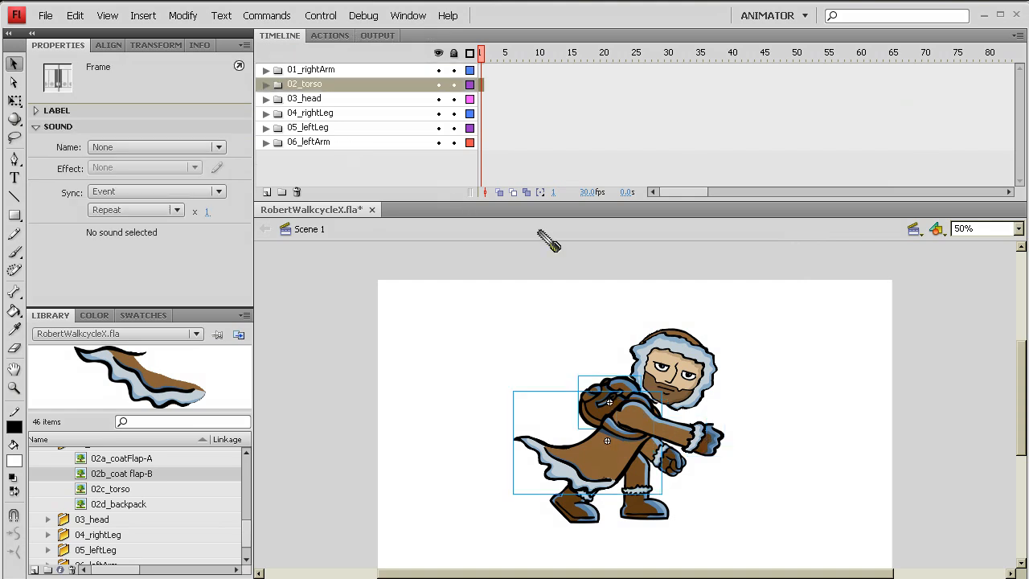
{"action": "left_click", "coordinate": [672, 369]}
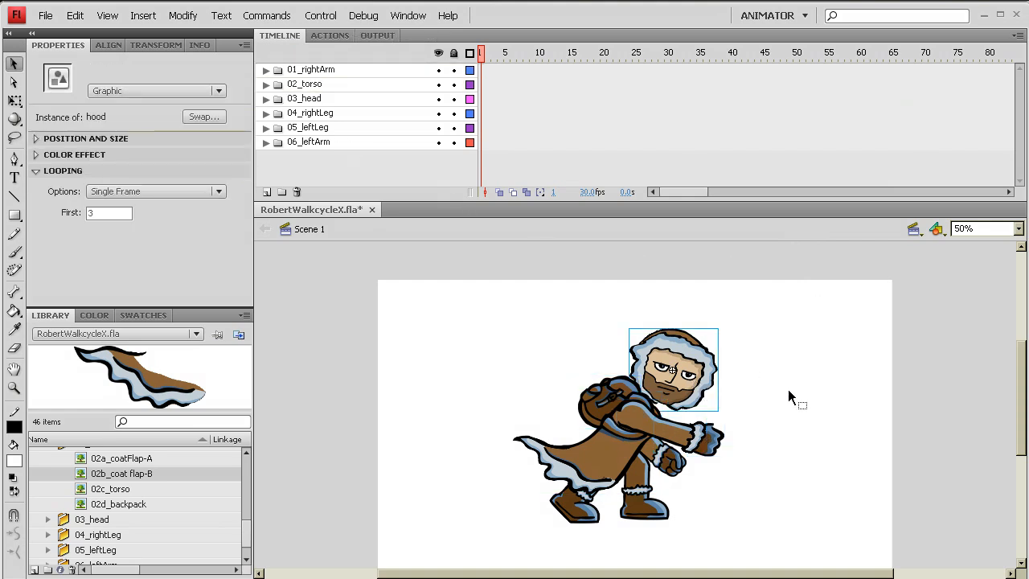
{"action": "mouse_move", "coordinate": [703, 410]}
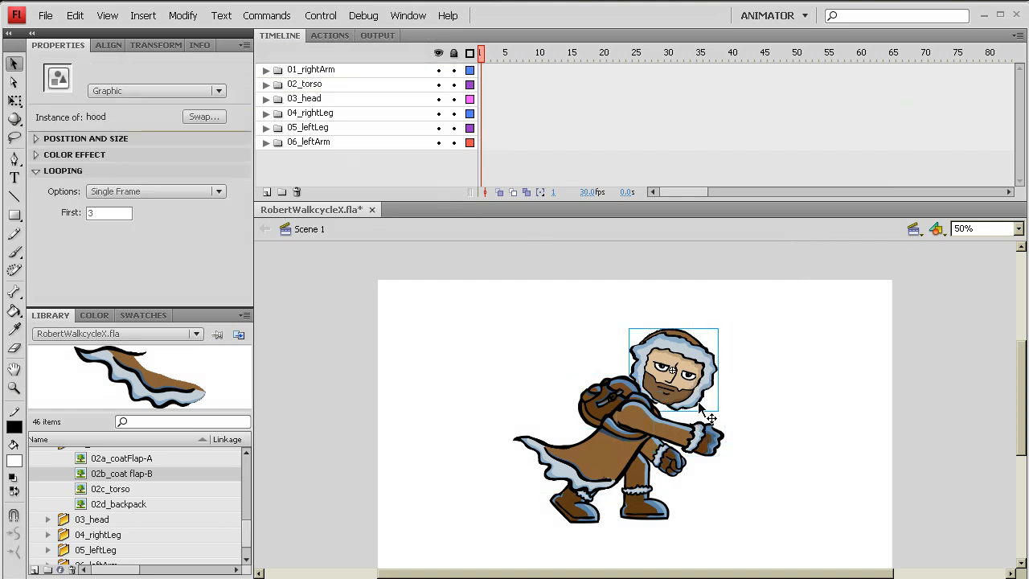
{"action": "mouse_move", "coordinate": [731, 388]}
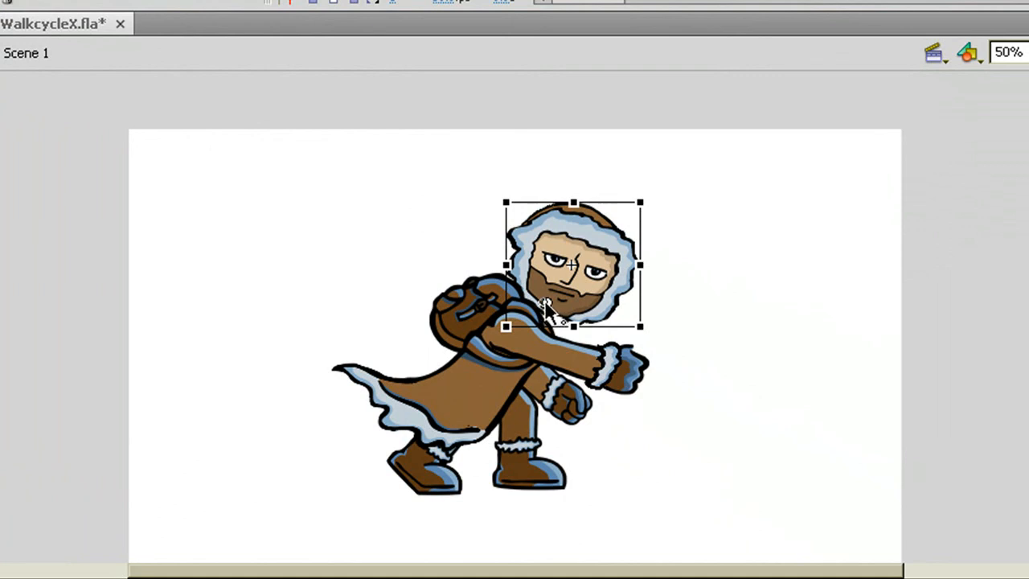
{"action": "mouse_move", "coordinate": [447, 406]}
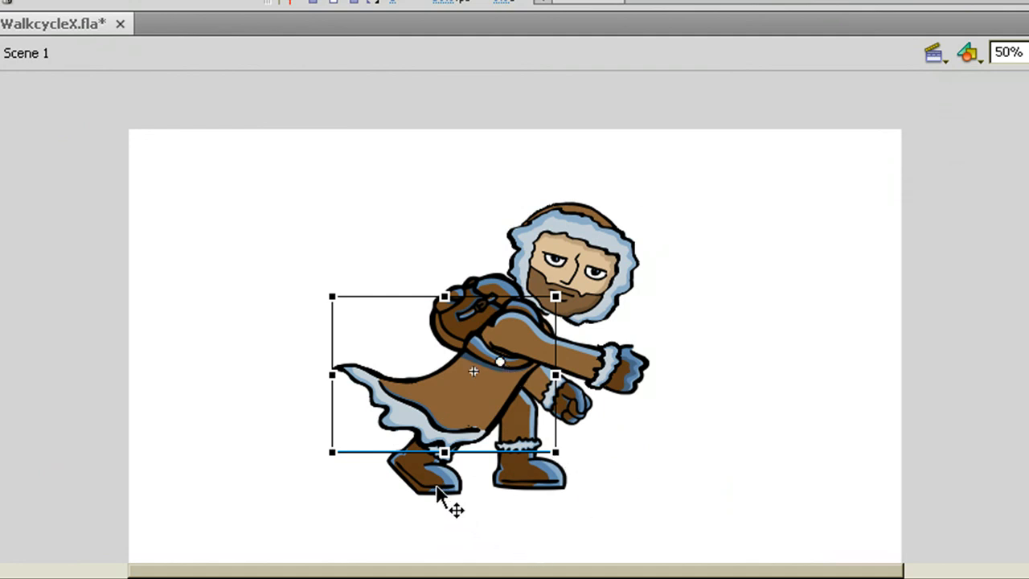
Select a thigh piece and move its pivot point up to the hip.
{"action": "left_click", "coordinate": [434, 466]}
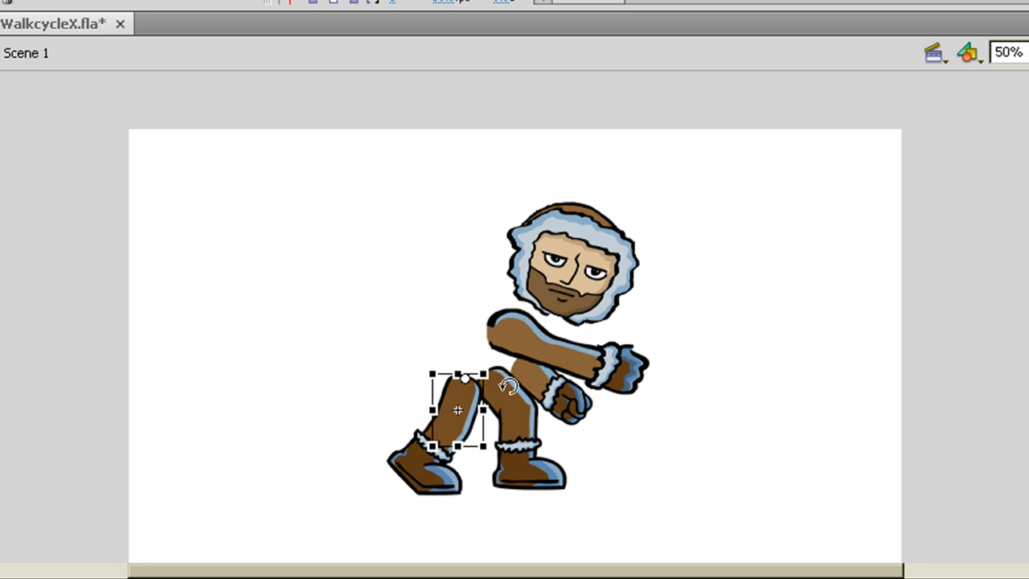
{"action": "left_click_drag", "start_coordinate": [458, 410], "coordinate": [503, 394]}
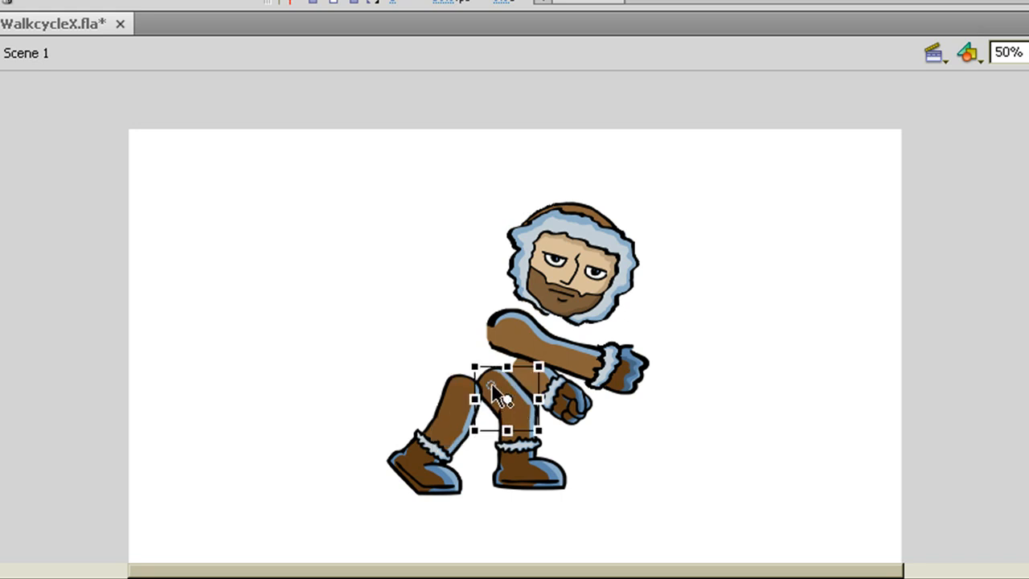
{"action": "mouse_move", "coordinate": [599, 454]}
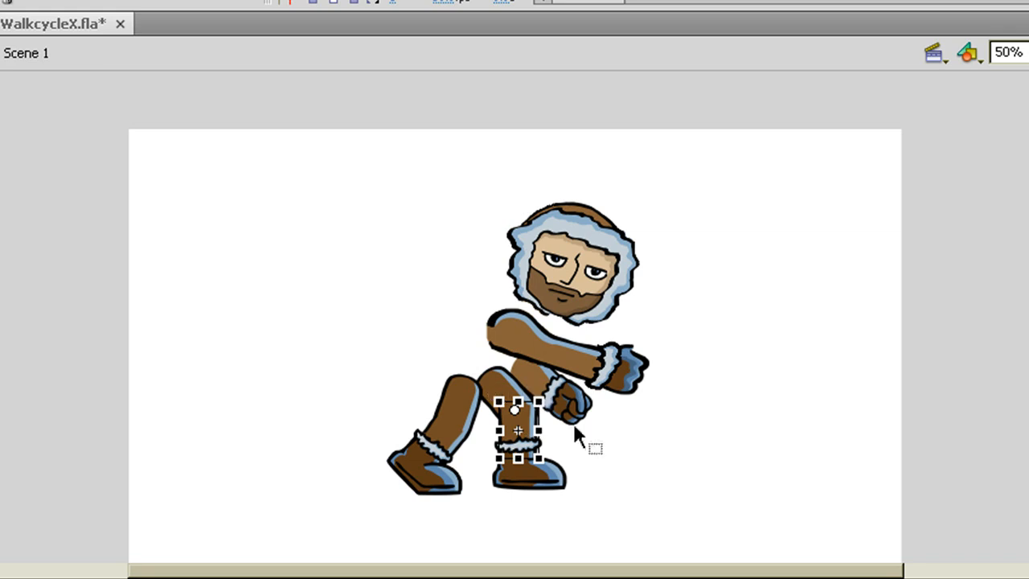
{"action": "mouse_move", "coordinate": [494, 374]}
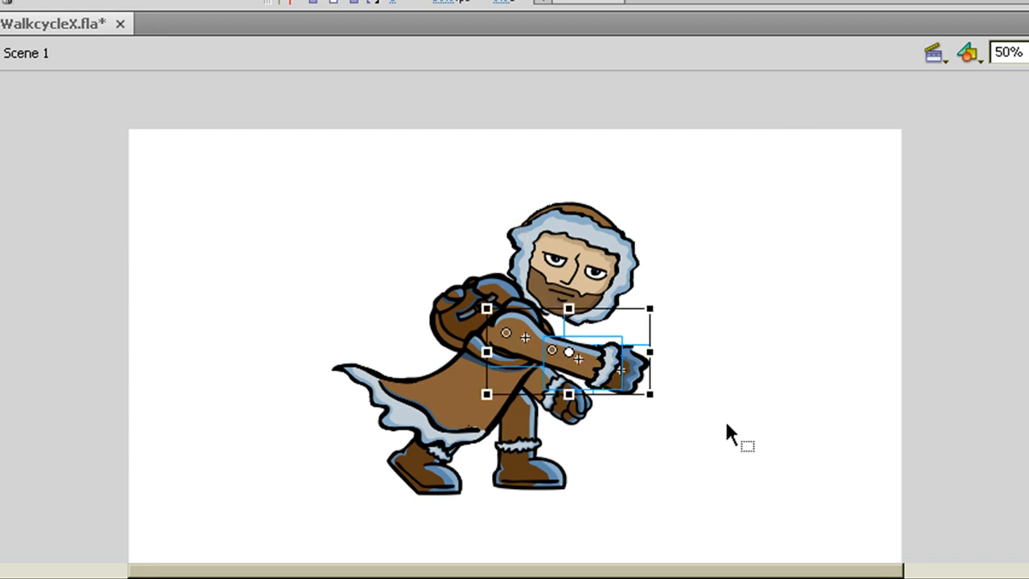
{"action": "mouse_move", "coordinate": [510, 338]}
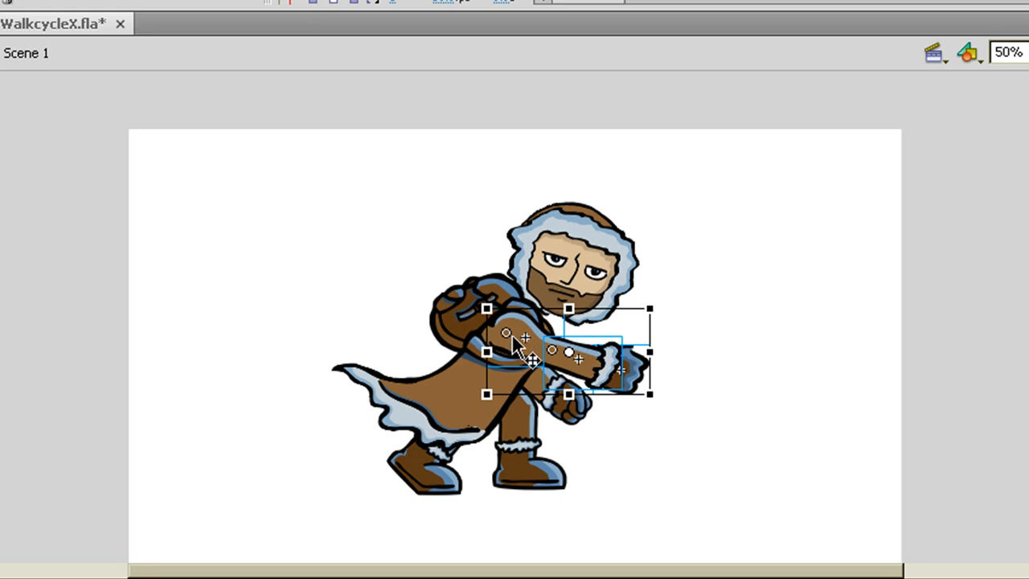
{"action": "mouse_move", "coordinate": [671, 378]}
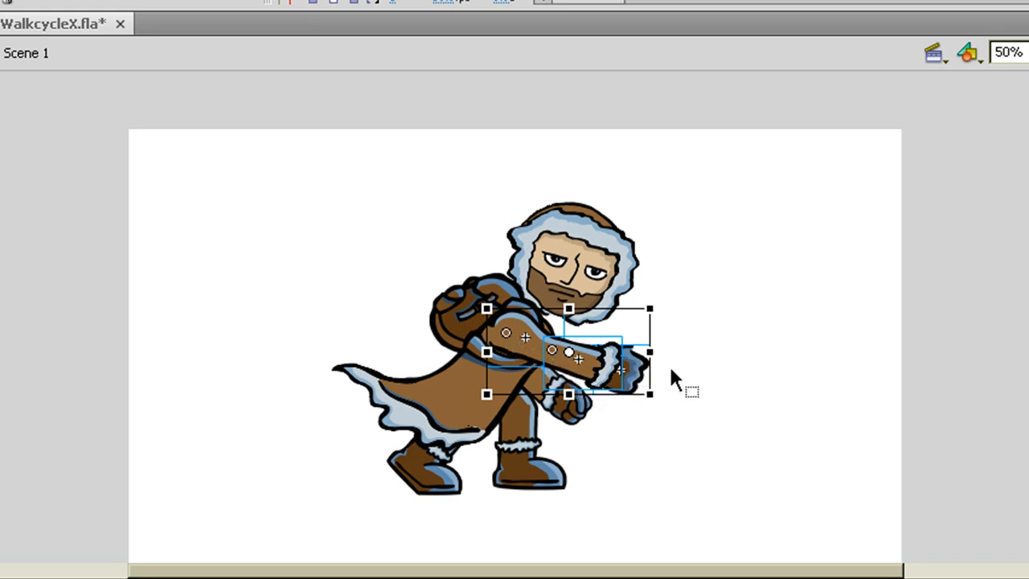
{"action": "mouse_move", "coordinate": [571, 358]}
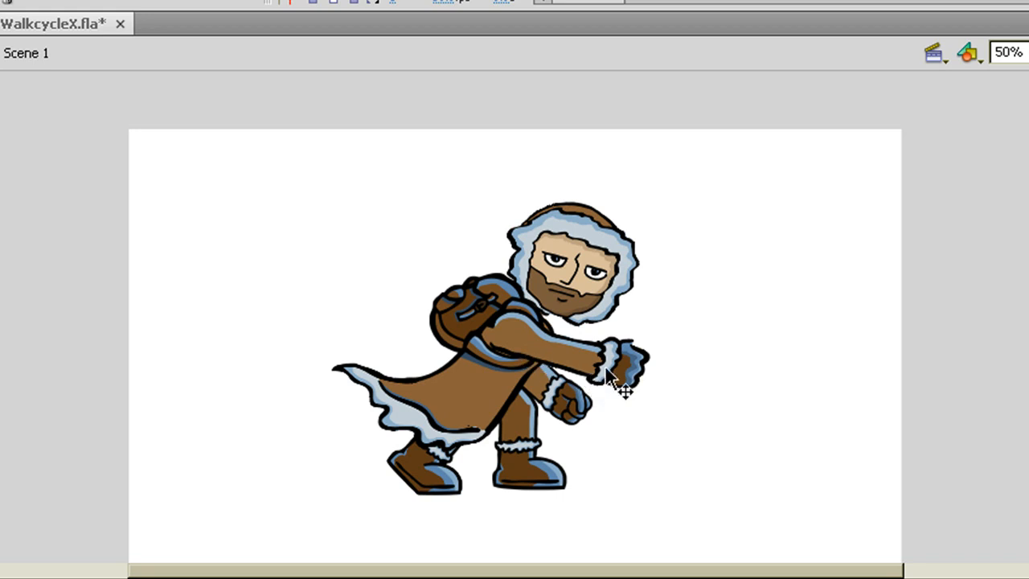
Select the front arm's forearm and hand pieces for pivot placement.
{"action": "left_click", "coordinate": [623, 366]}
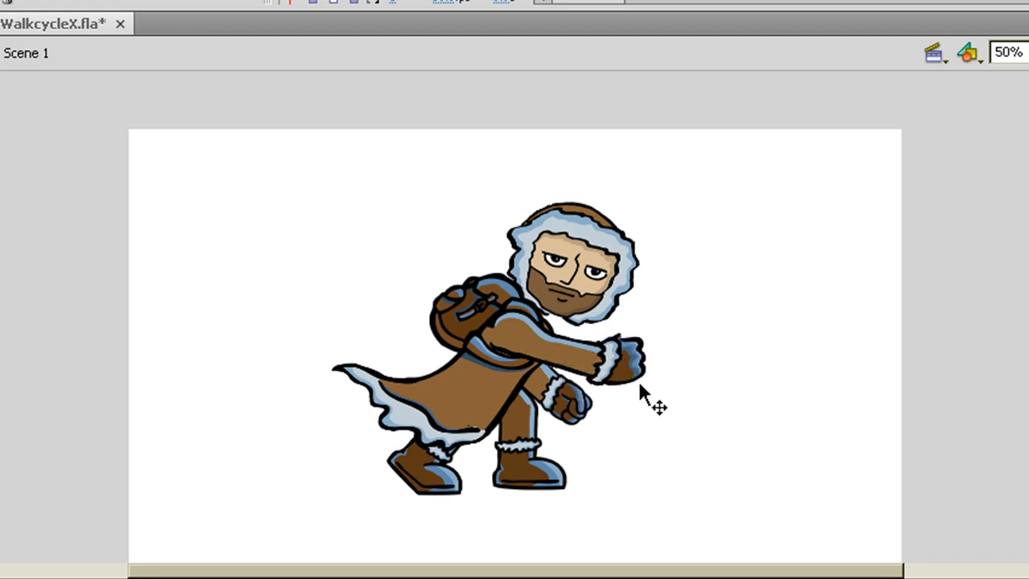
{"action": "left_click", "coordinate": [631, 366]}
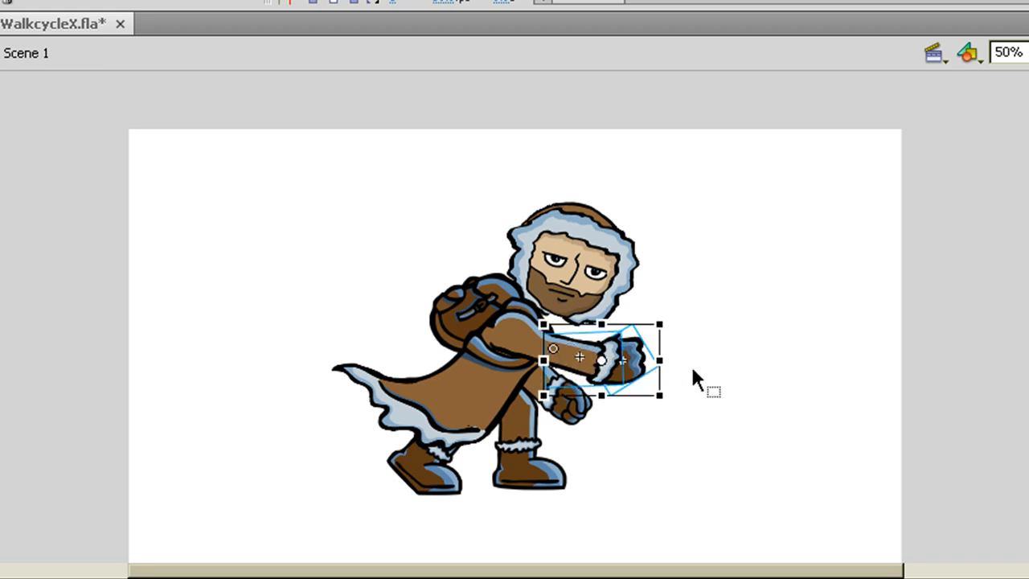
{"action": "mouse_move", "coordinate": [570, 362]}
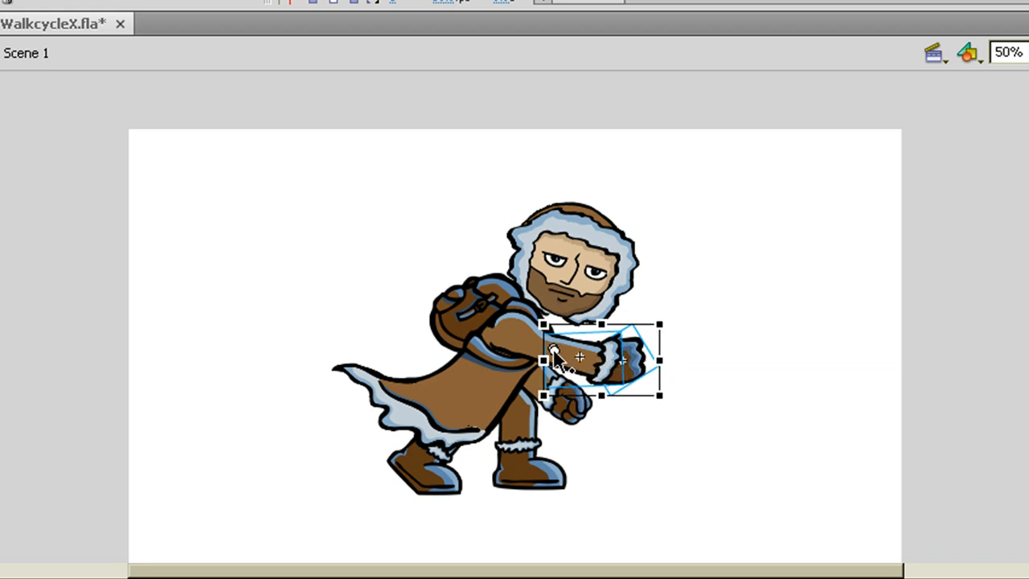
{"action": "mouse_move", "coordinate": [560, 360]}
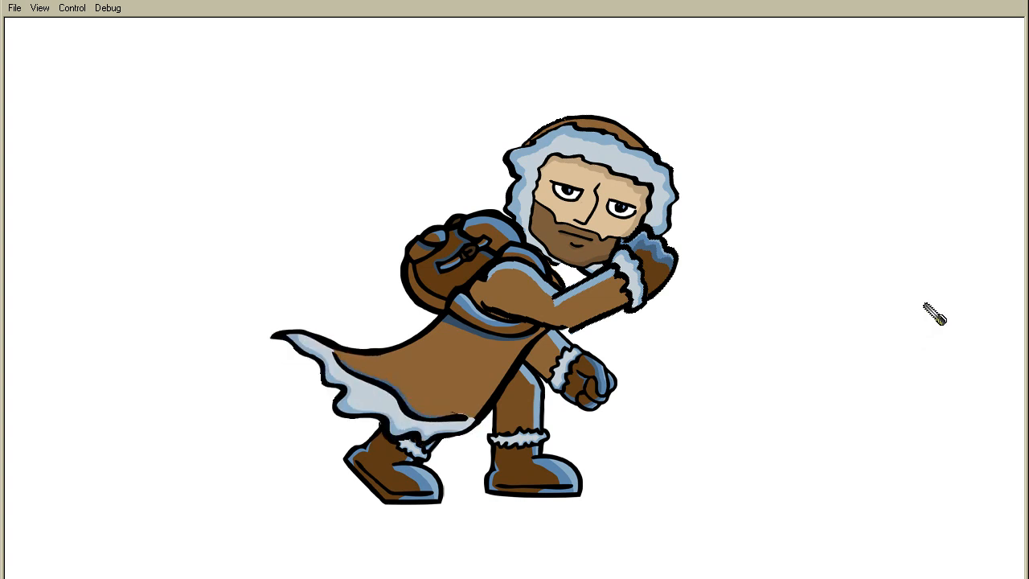
{"action": "mouse_move", "coordinate": [554, 328]}
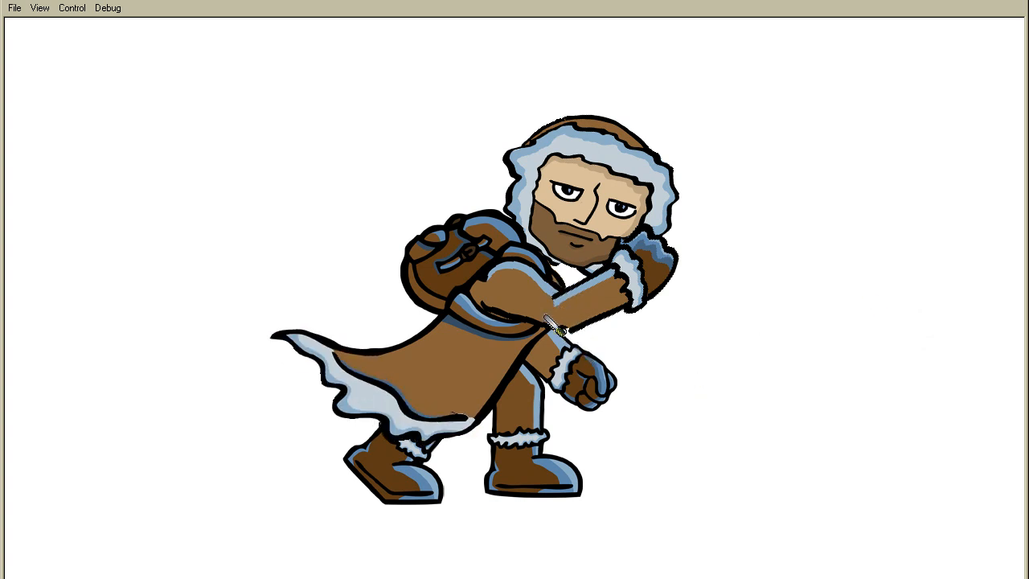